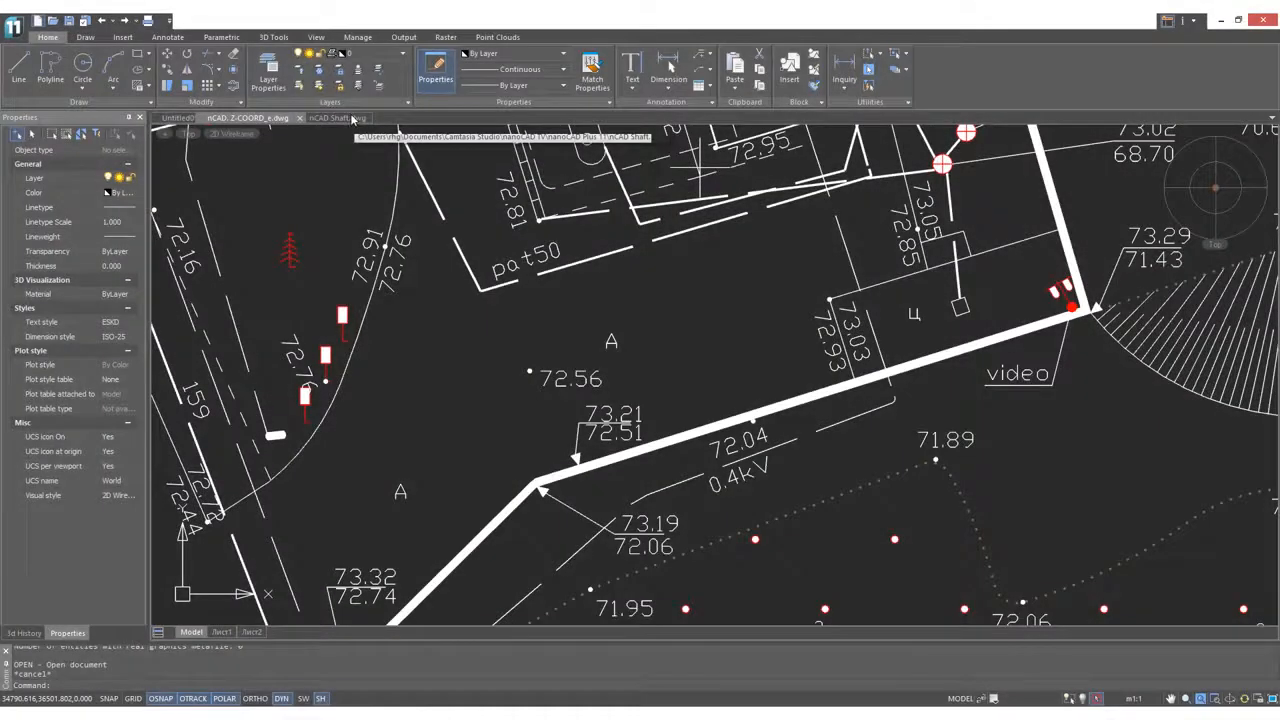
Step: Show the Text dropdown listing Multiline Text and Singleline Text
{"action": "left_click", "coordinate": [328, 120]}
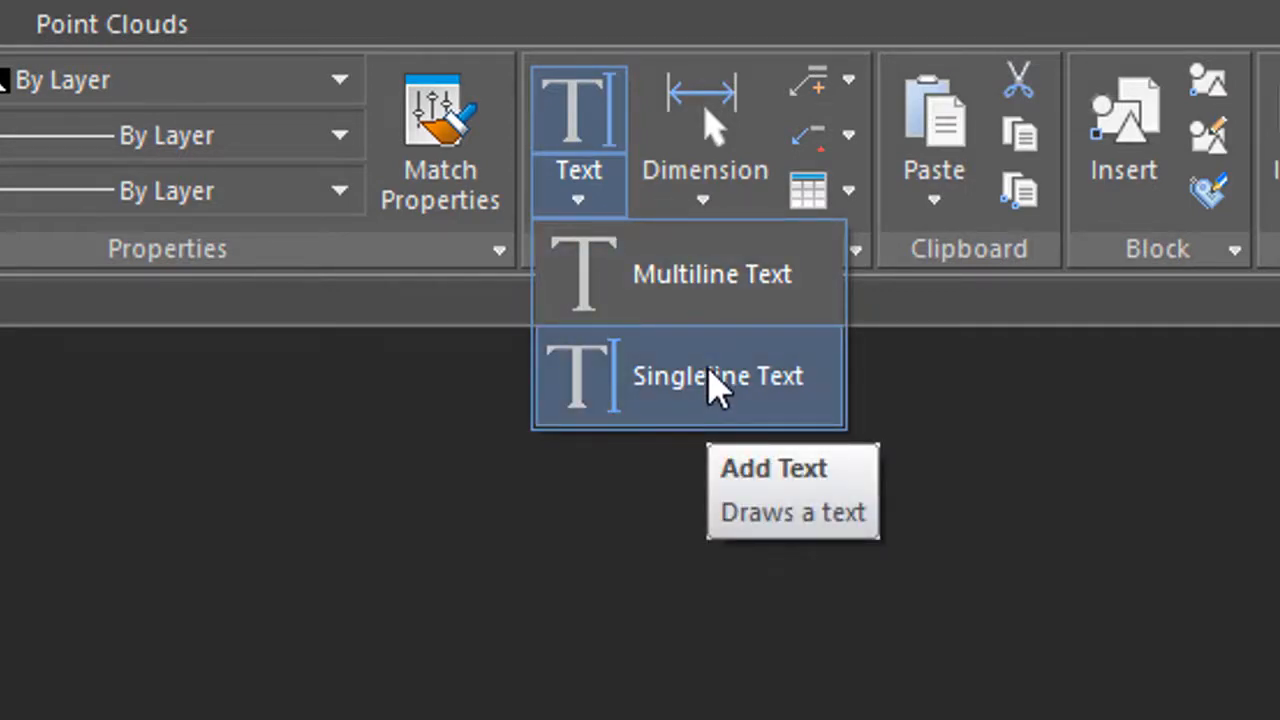
{"action": "mouse_move", "coordinate": [724, 374]}
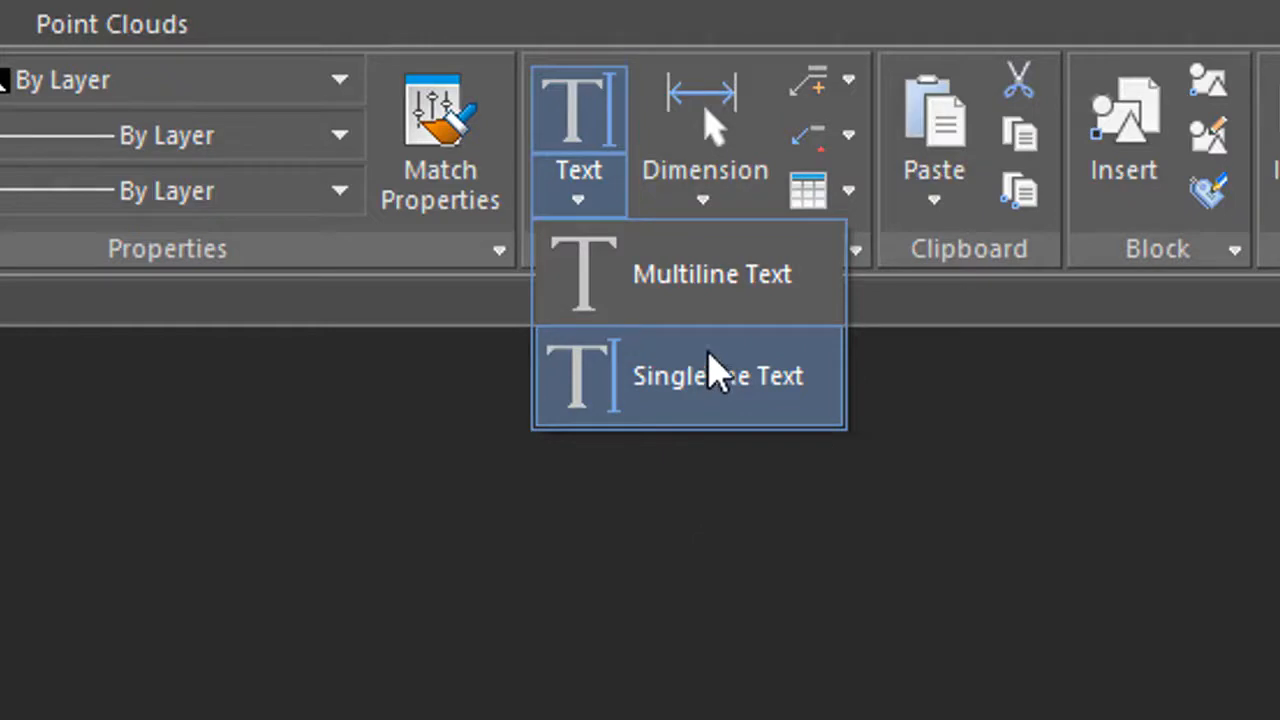
{"action": "mouse_move", "coordinate": [716, 296]}
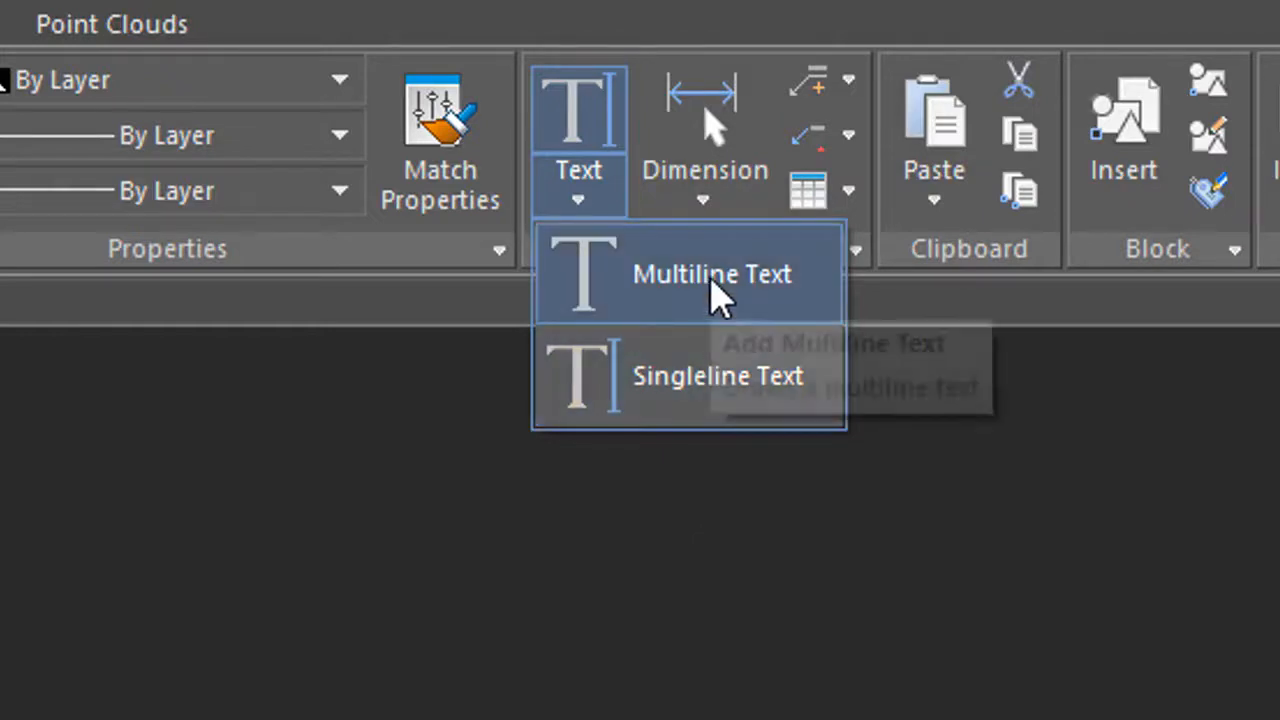
{"action": "mouse_move", "coordinate": [712, 296]}
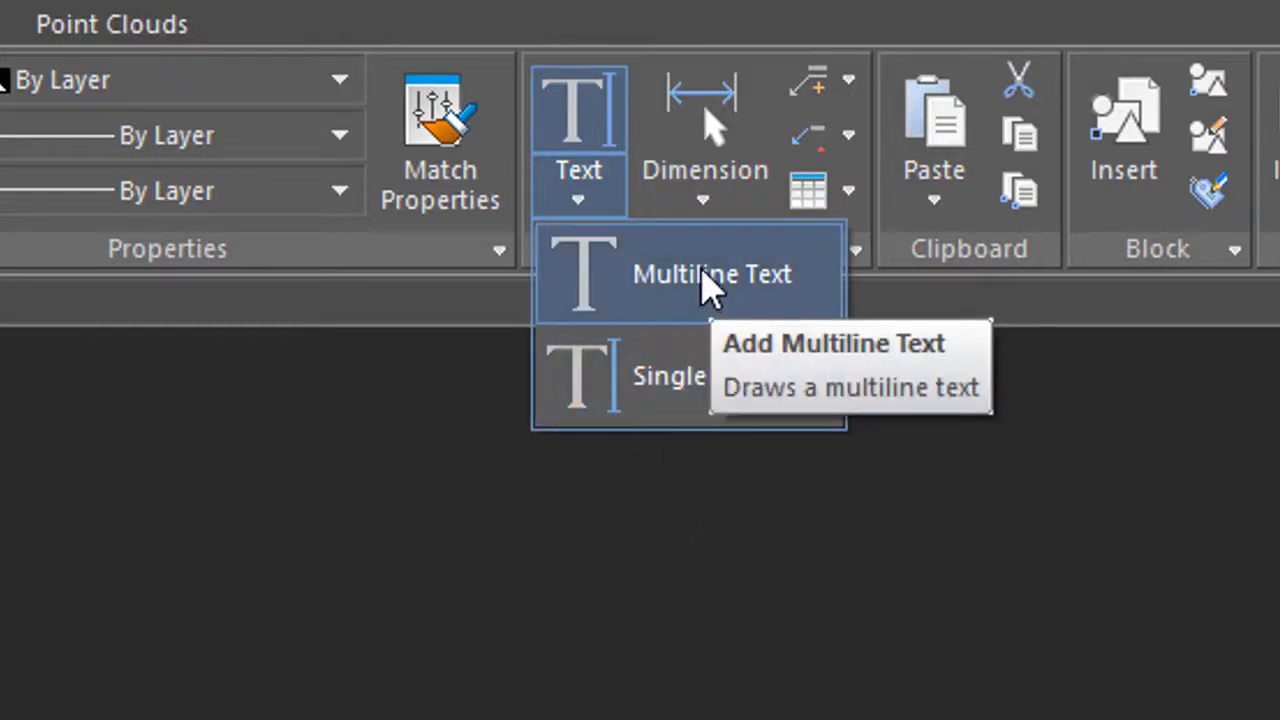
{"action": "mouse_move", "coordinate": [708, 276]}
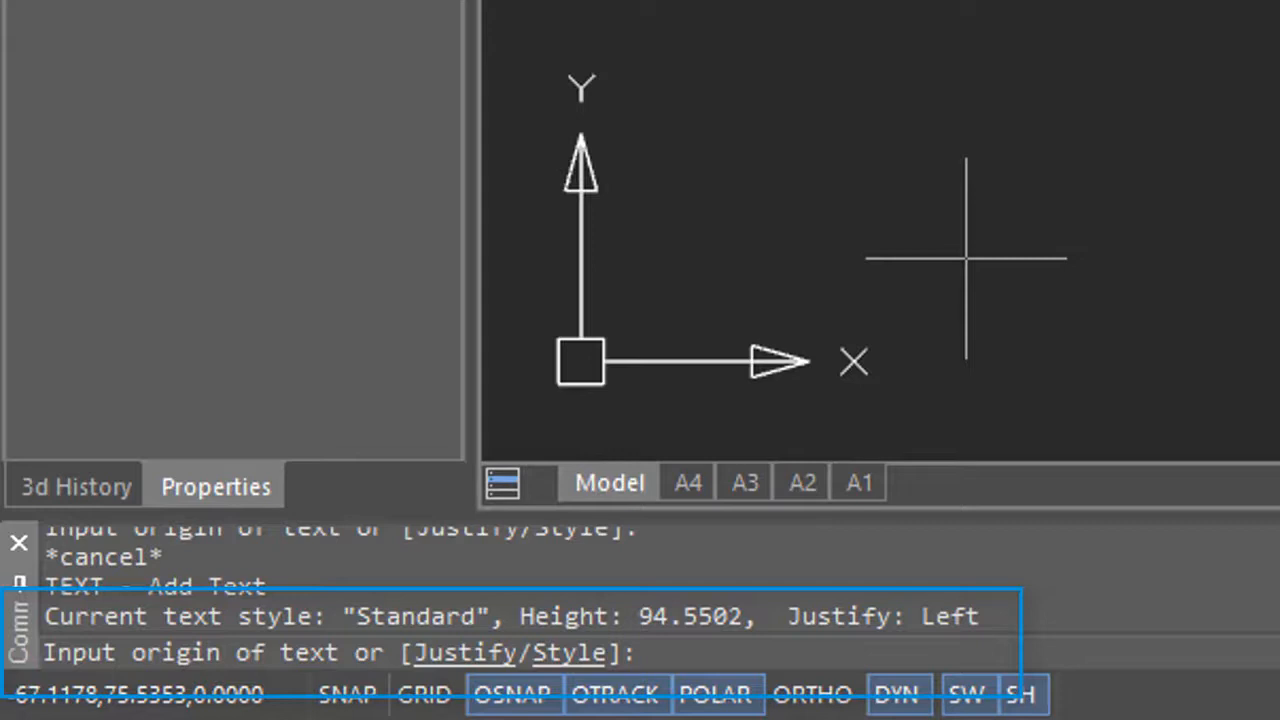
Step: Place the insertion point for the new single-line text in the drawing
{"action": "left_click", "coordinate": [964, 256]}
{"action": "type", "text": "90"}
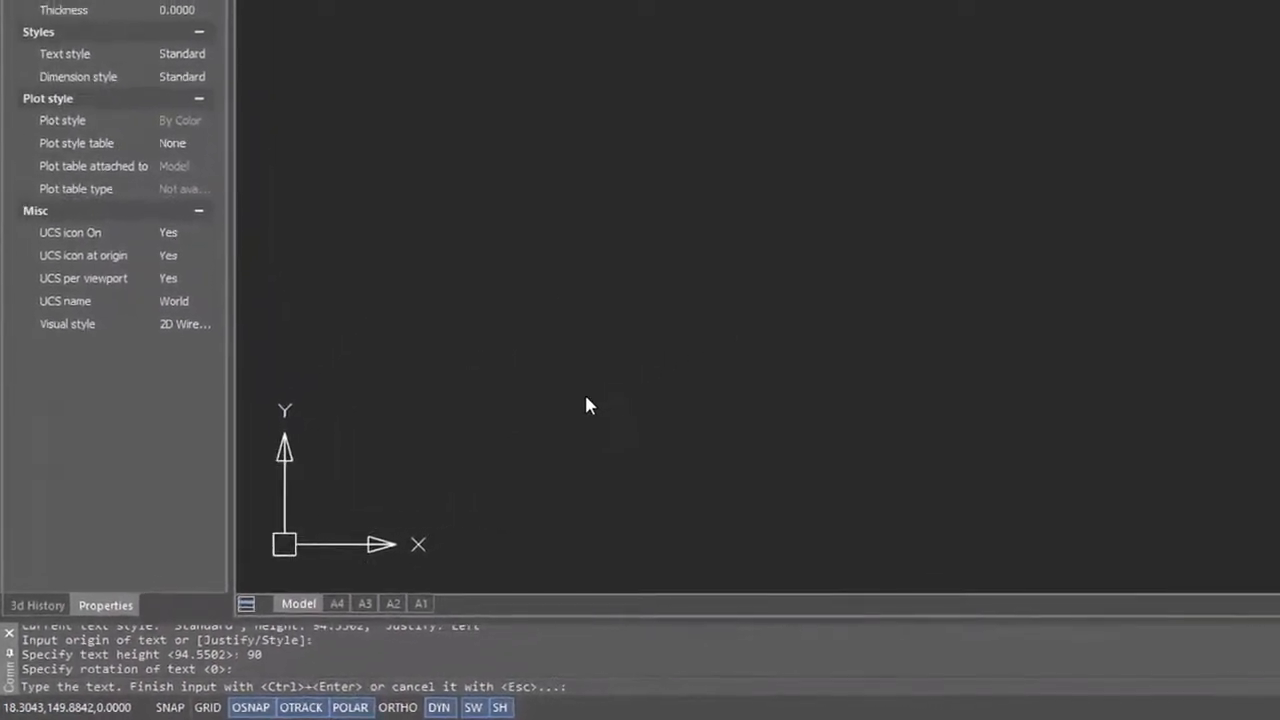
Step: Enter the text rows 'Dia. = 10.0' and 'Rad = 0.5'
{"action": "type", "text": "Dia. ="}
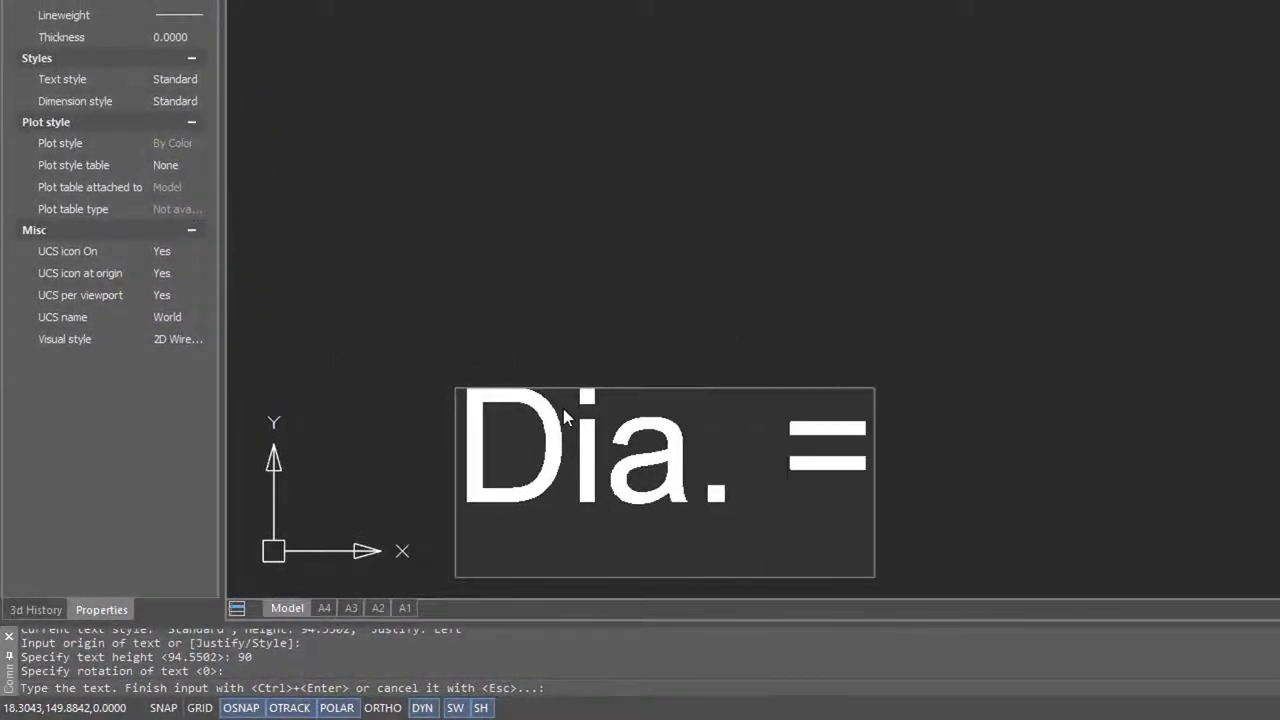
{"action": "type", "text": "10"}
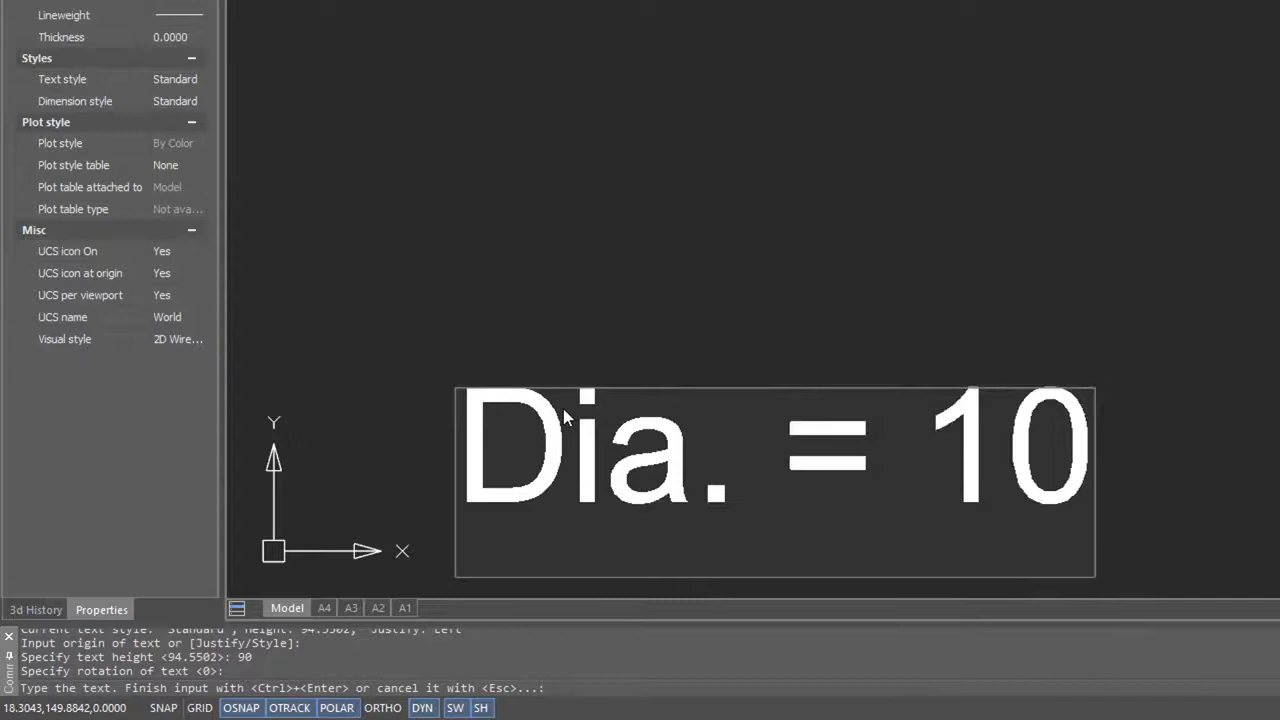
{"action": "type", "text": ".0"}
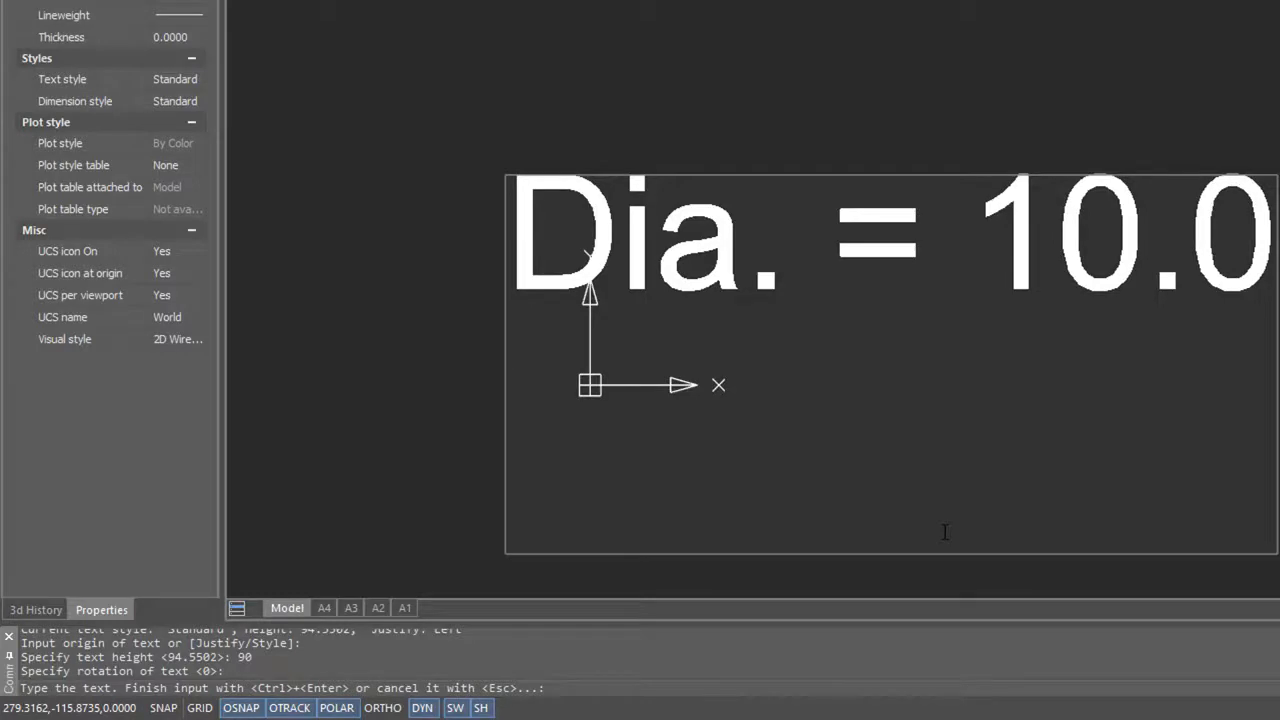
{"action": "type", "text": "Rad = 0."}
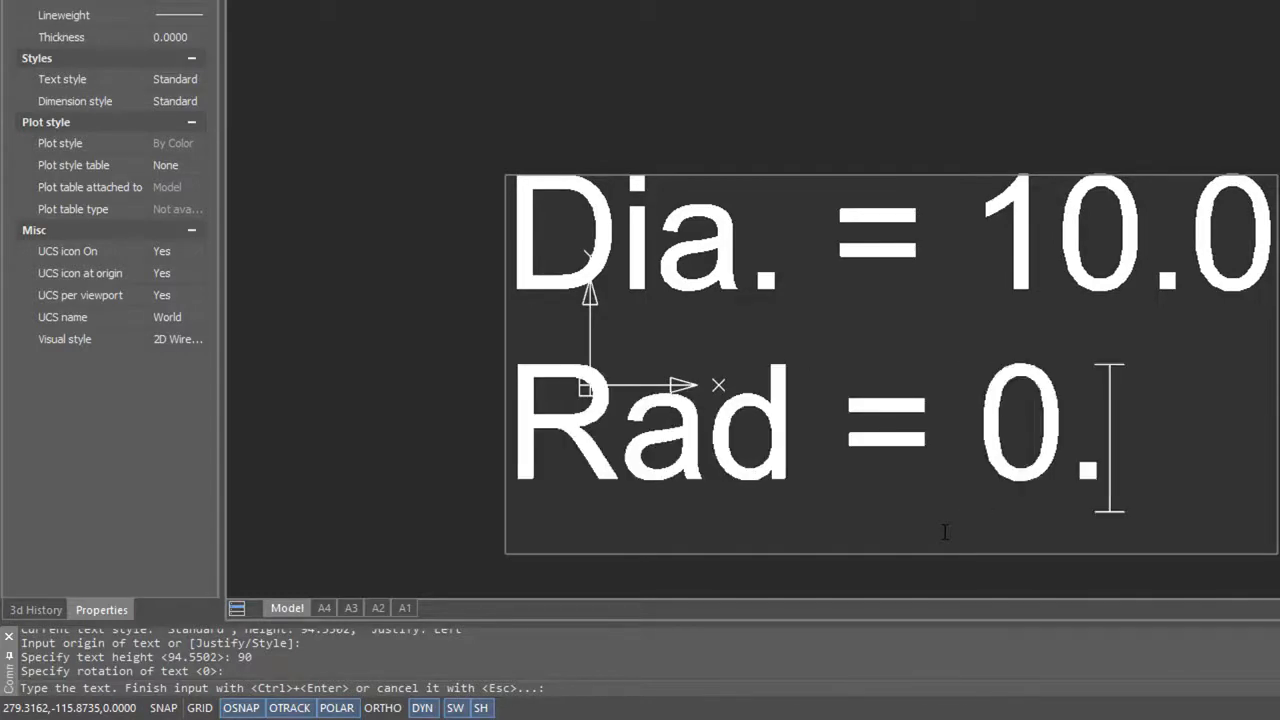
{"action": "type", "text": "5"}
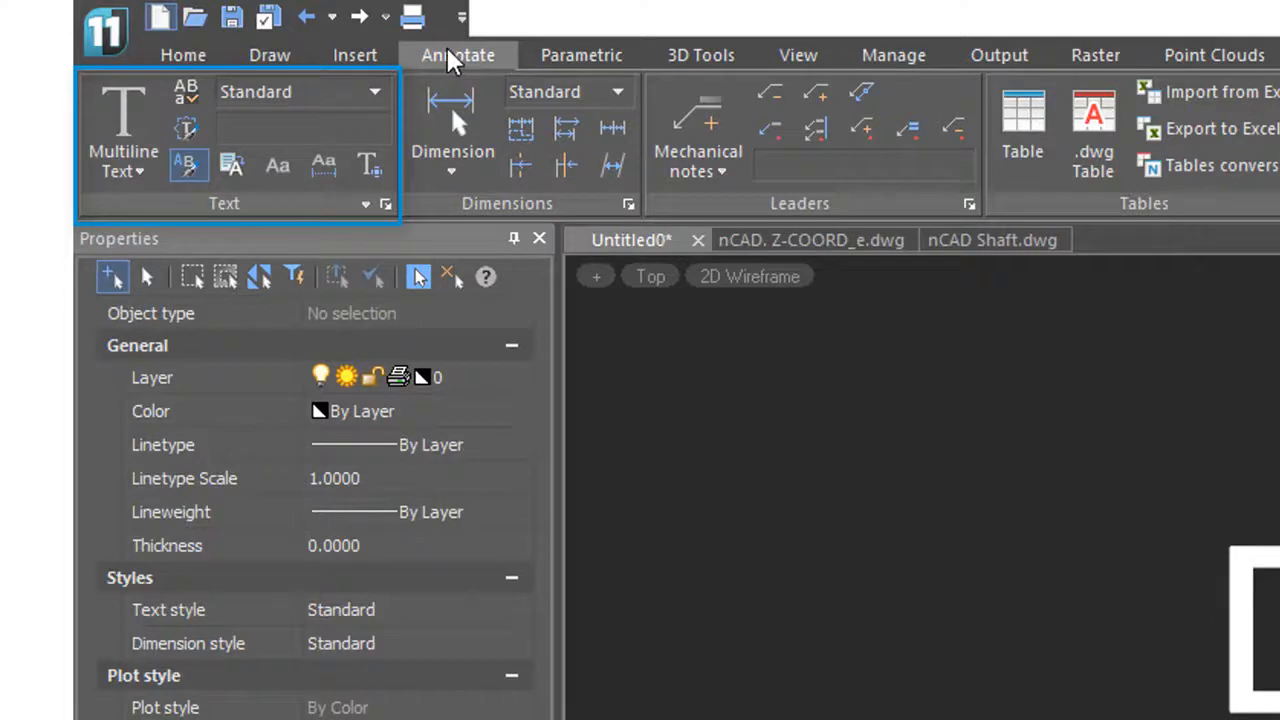
{"action": "mouse_move", "coordinate": [296, 210]}
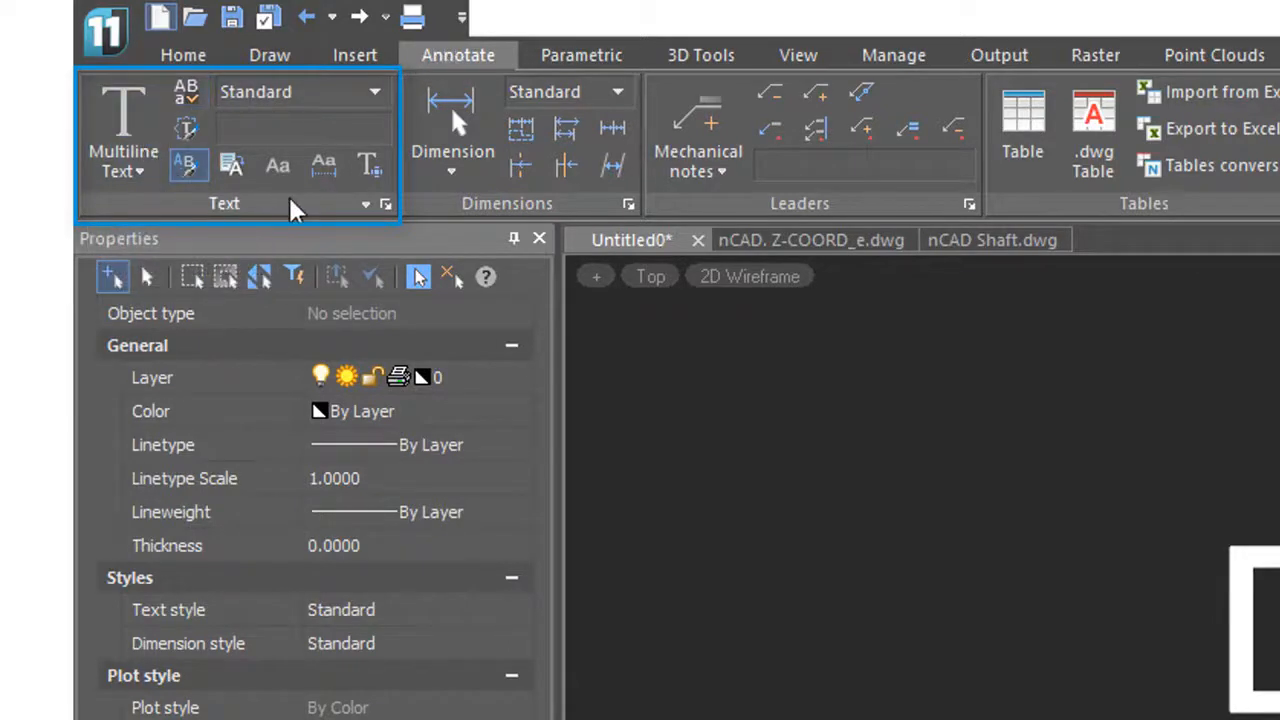
{"action": "mouse_move", "coordinate": [190, 98]}
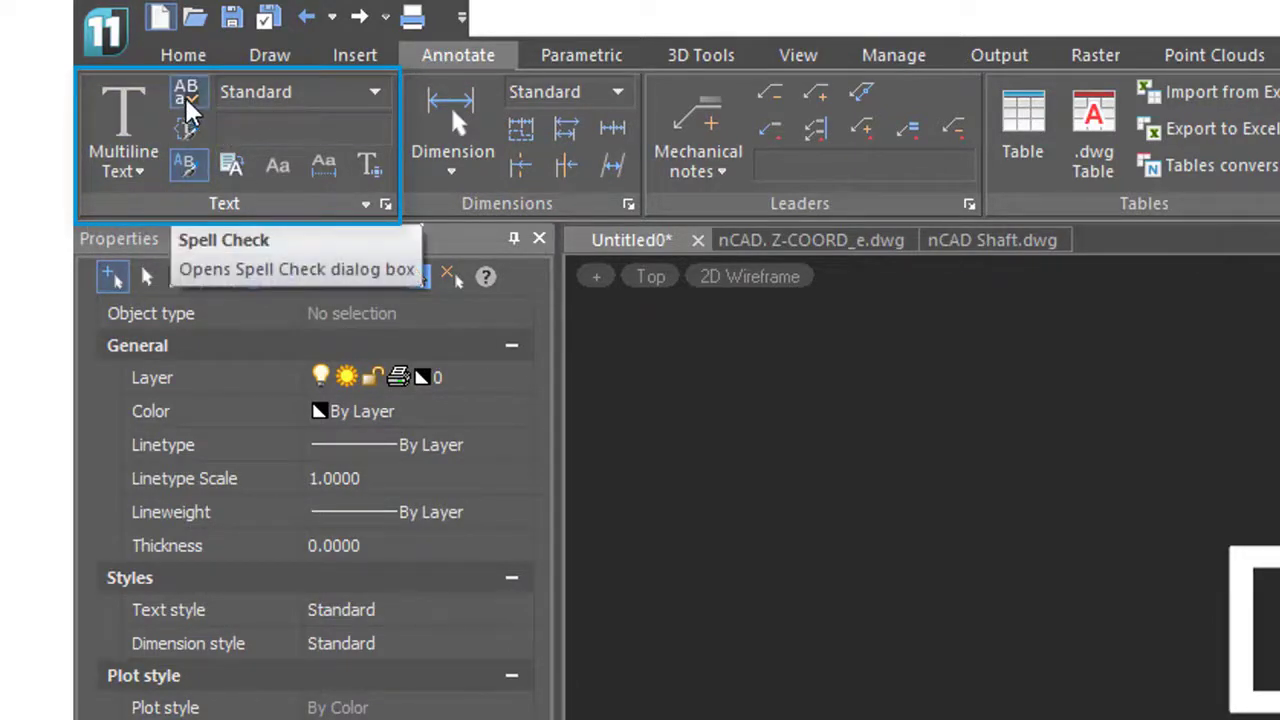
{"action": "mouse_move", "coordinate": [280, 166]}
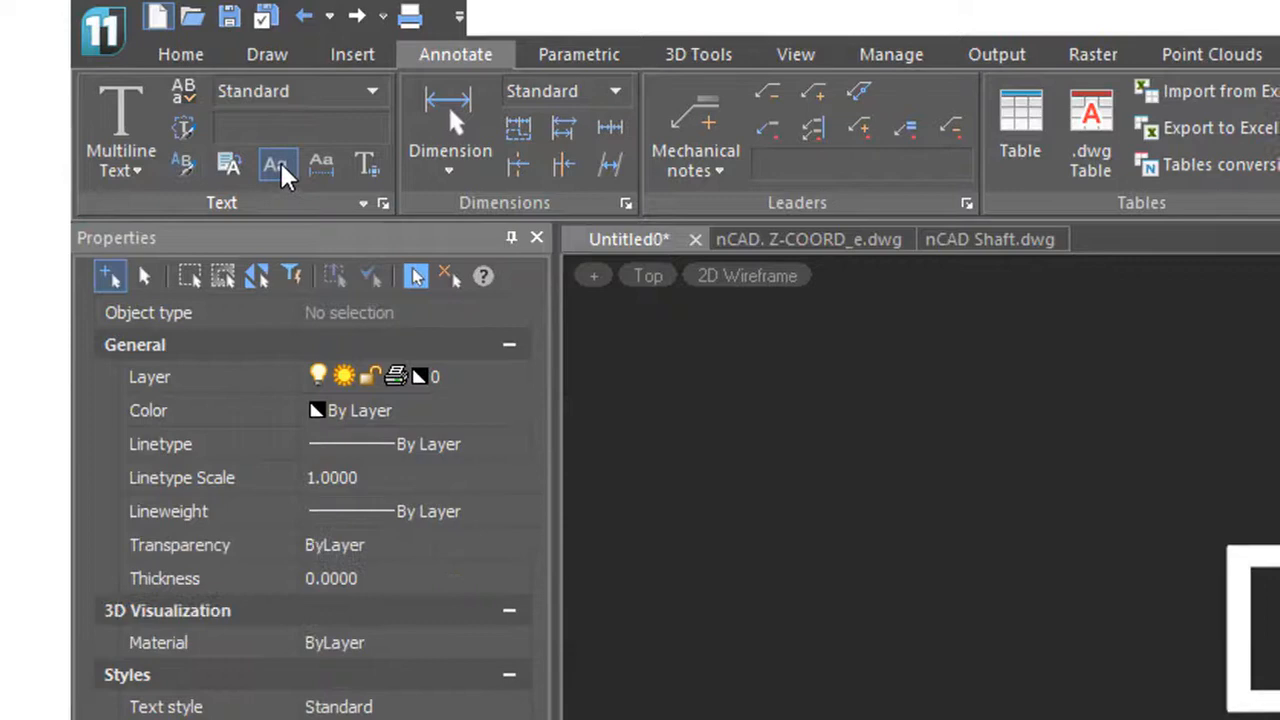
Step: Use Change Case to make the first line read 'DIA. = 10.0'
{"action": "left_click", "coordinate": [276, 164]}
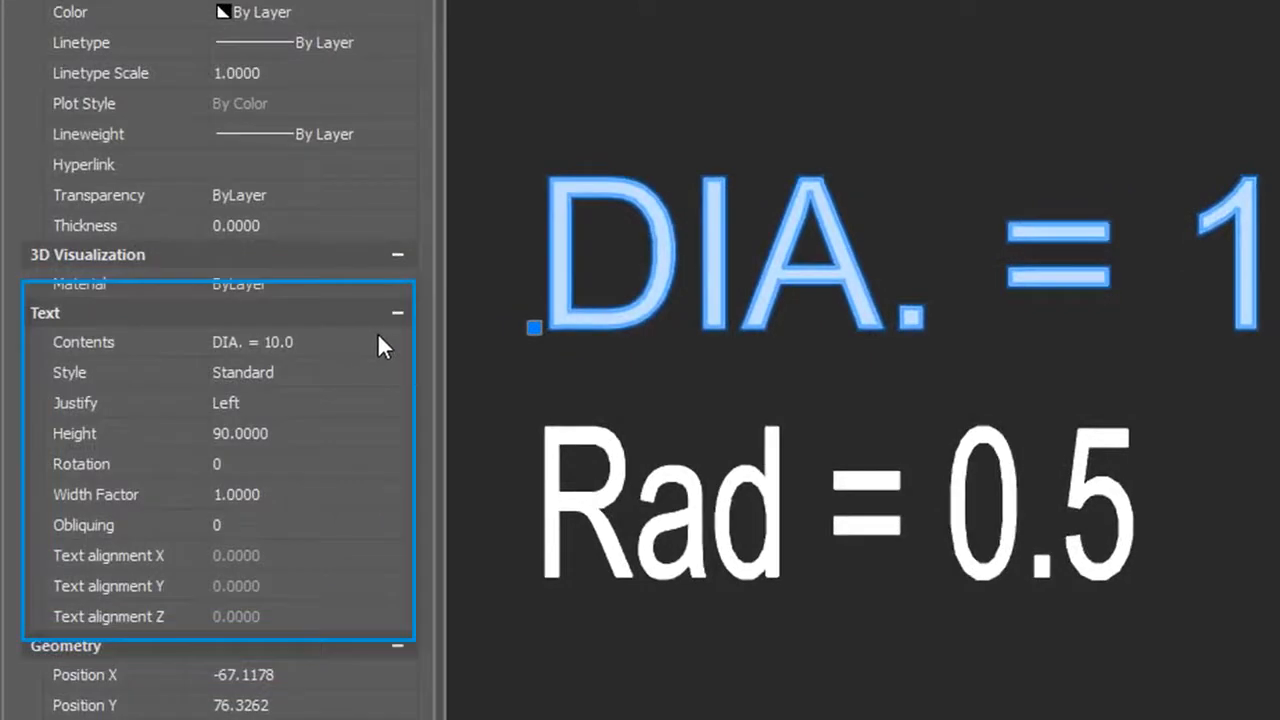
Step: Change the first text's contents to 'Legnth' and rotate it 45 degrees
{"action": "left_click", "coordinate": [252, 342]}
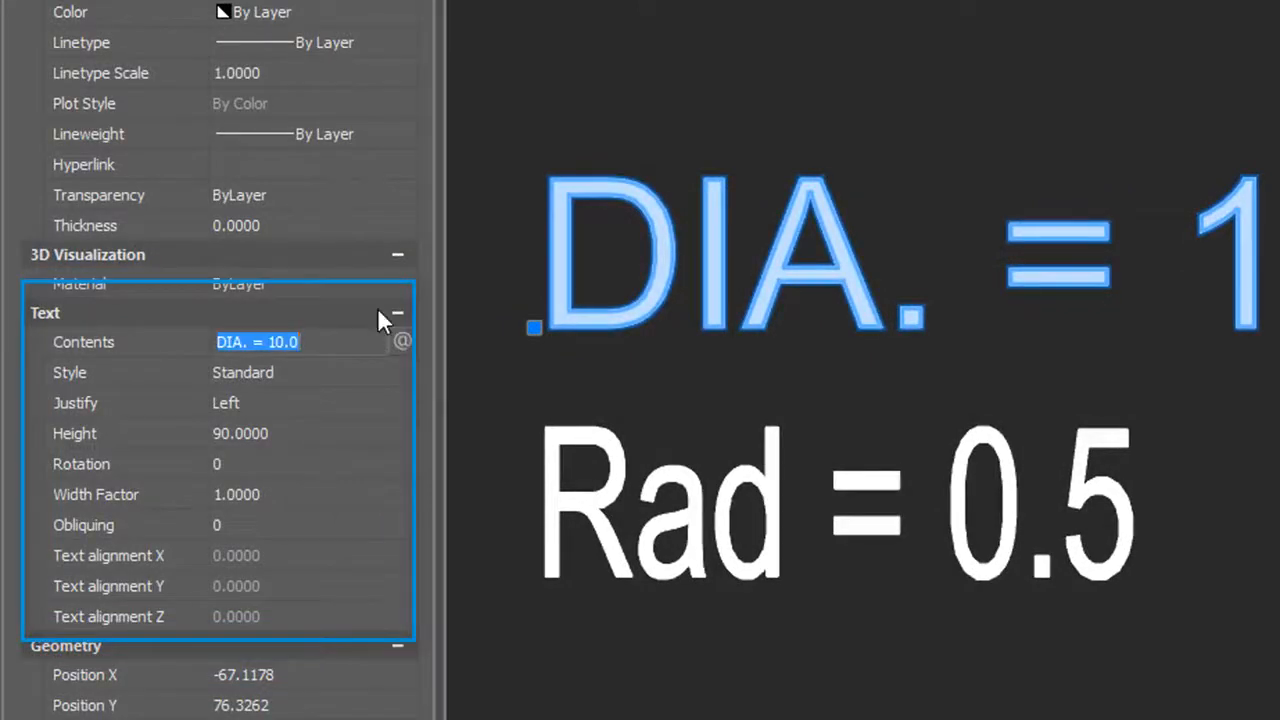
{"action": "type", "text": "Legnth = 1"}
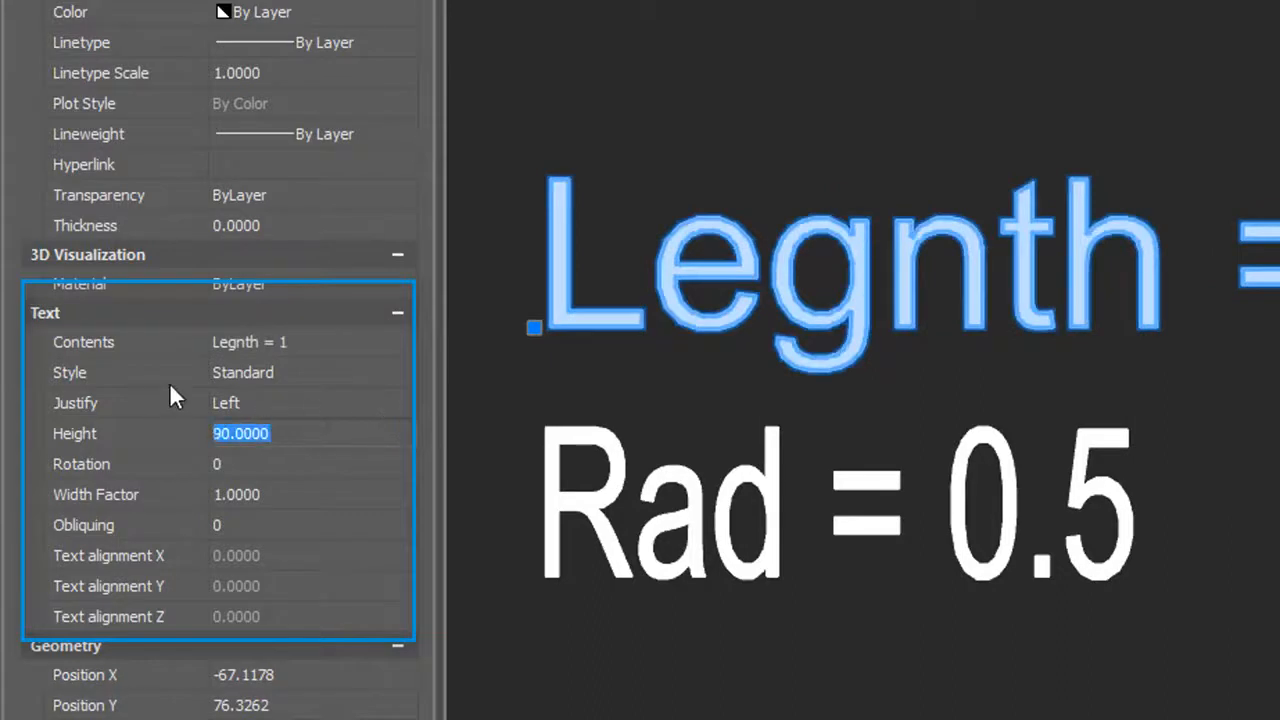
{"action": "type", "text": "45"}
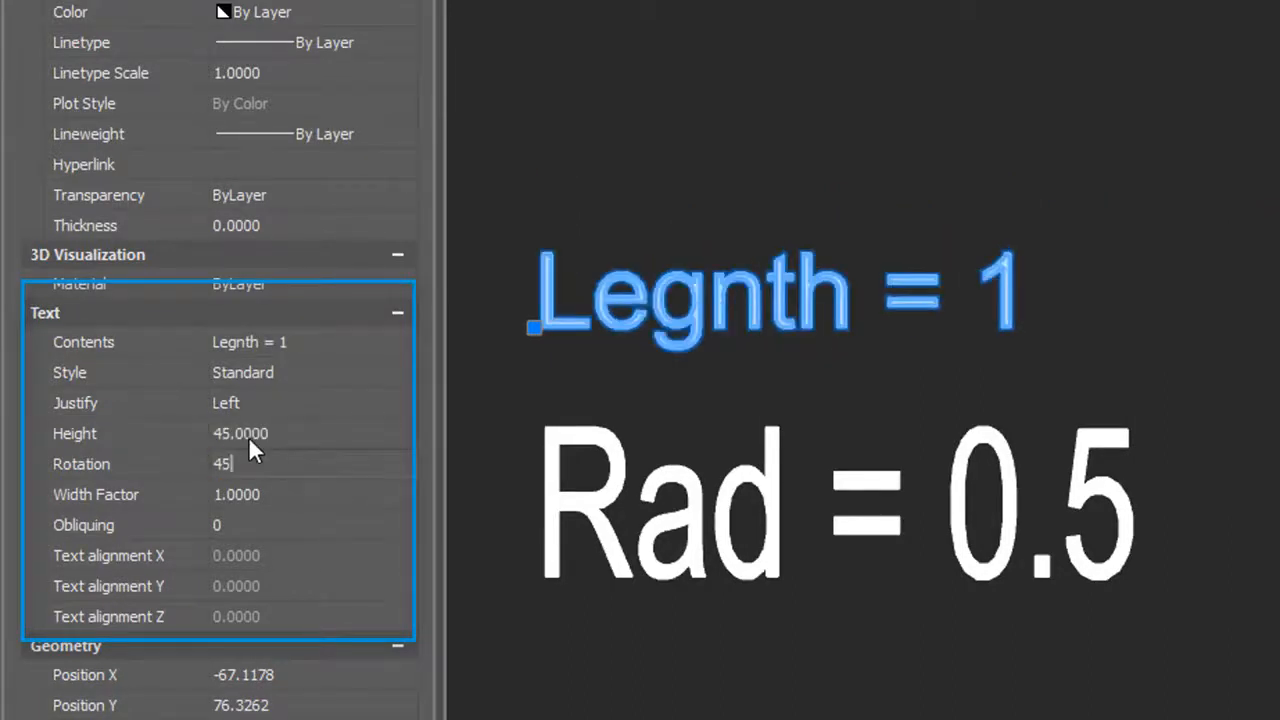
{"action": "key", "text": "Enter"}
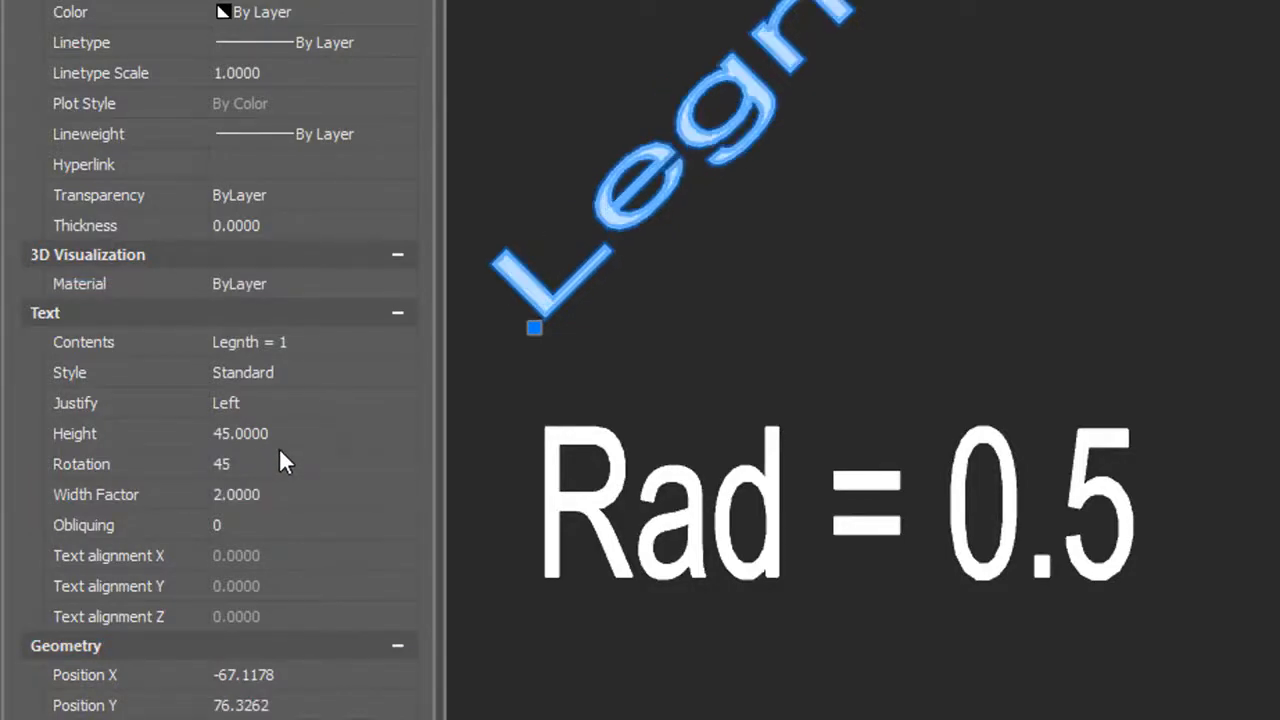
Step: Give the text a 15-degree obliquing angle and set Upside down to Yes
{"action": "left_click", "coordinate": [300, 524]}
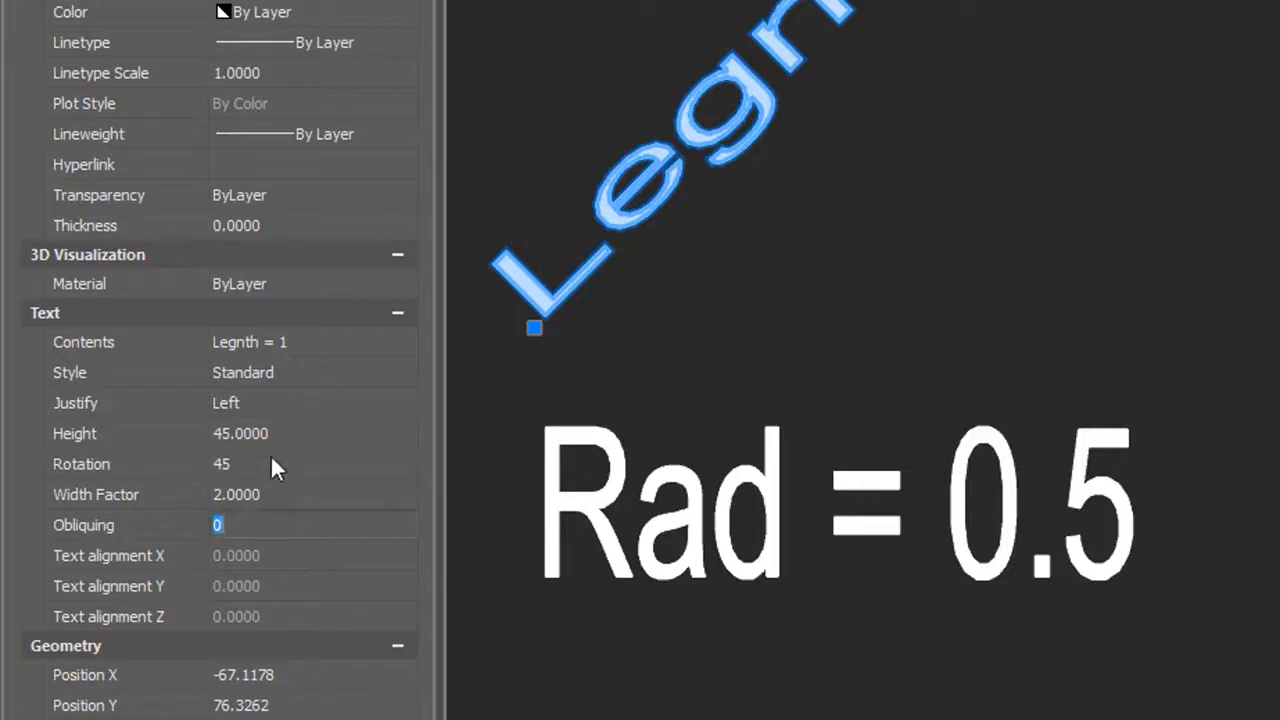
{"action": "type", "text": "15"}
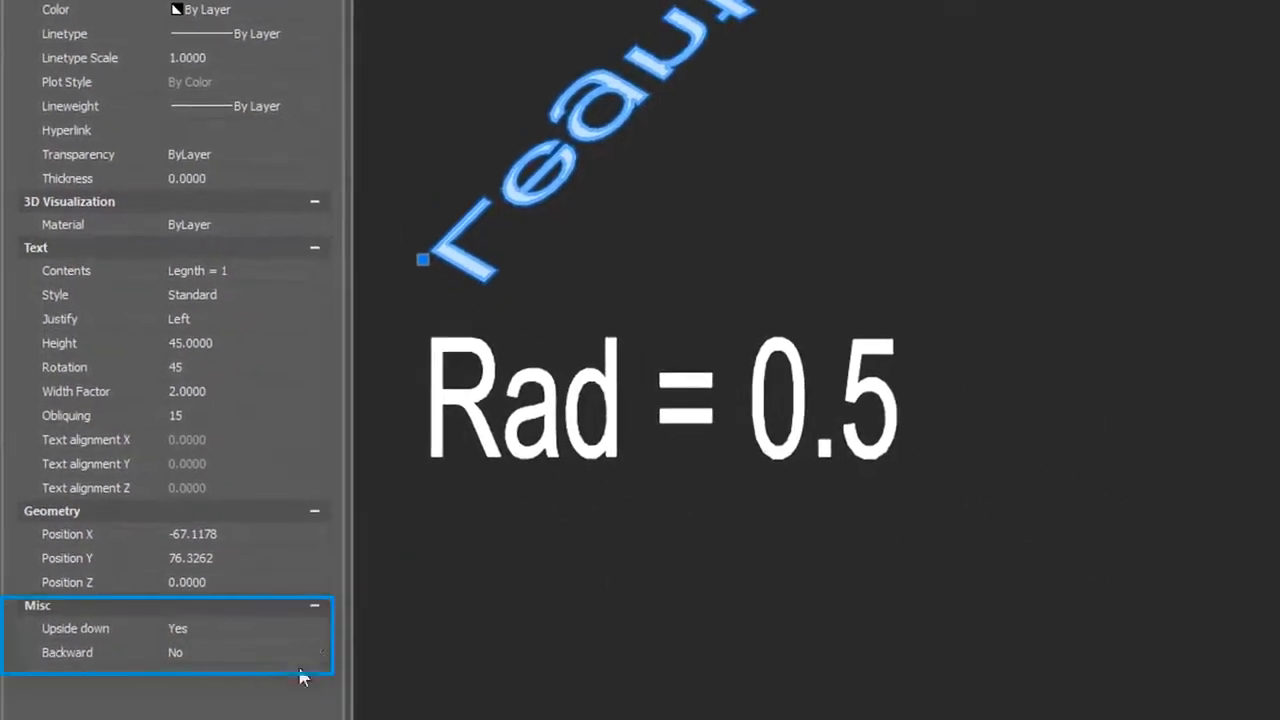
{"action": "left_click", "coordinate": [178, 652]}
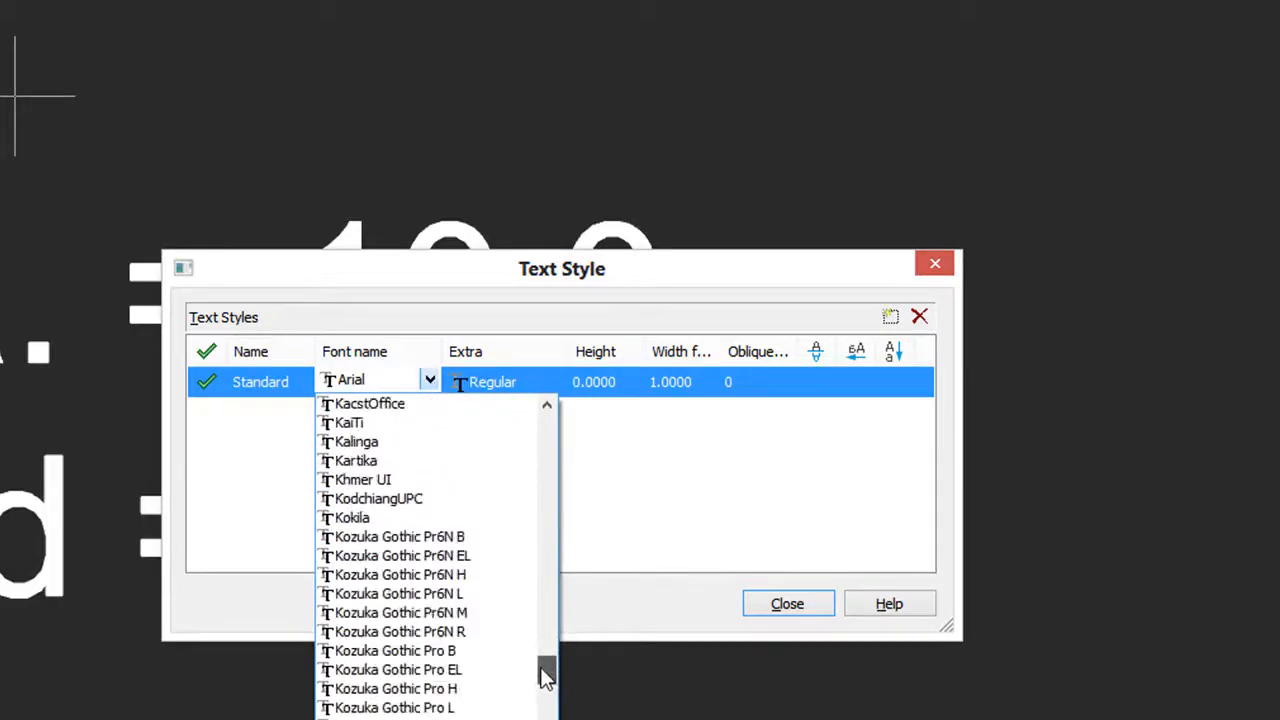
Step: Set the Standard style's font to Noto Serif, then switch it to OCR A Std
{"action": "scroll", "scroll_direction": "down", "scroll_amount": 3}
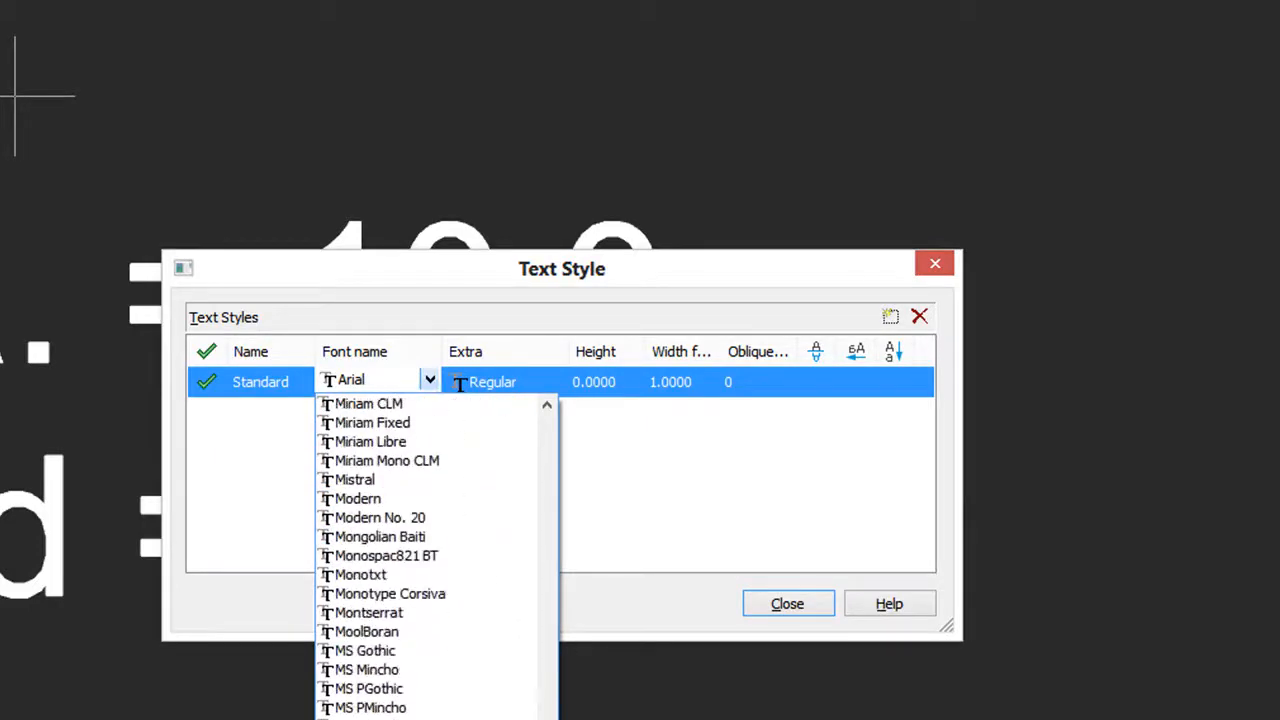
{"action": "scroll", "scroll_direction": "down", "scroll_amount": 3}
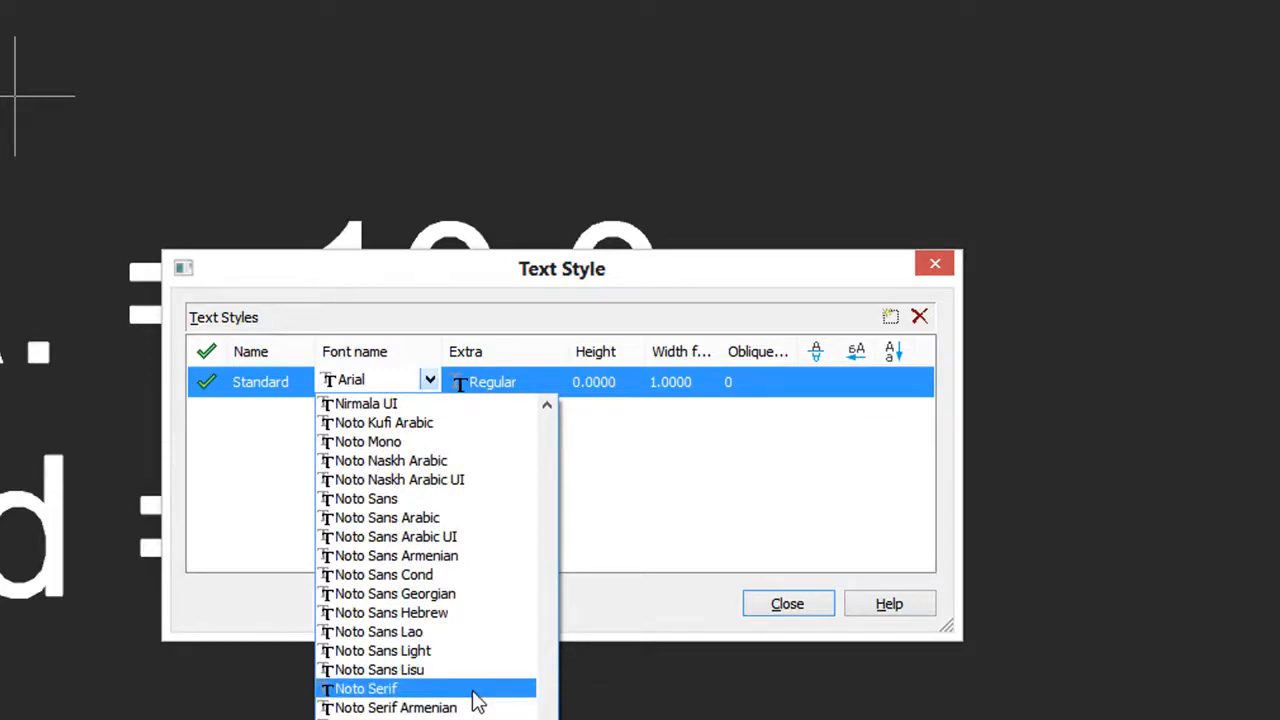
{"action": "left_click", "coordinate": [368, 688]}
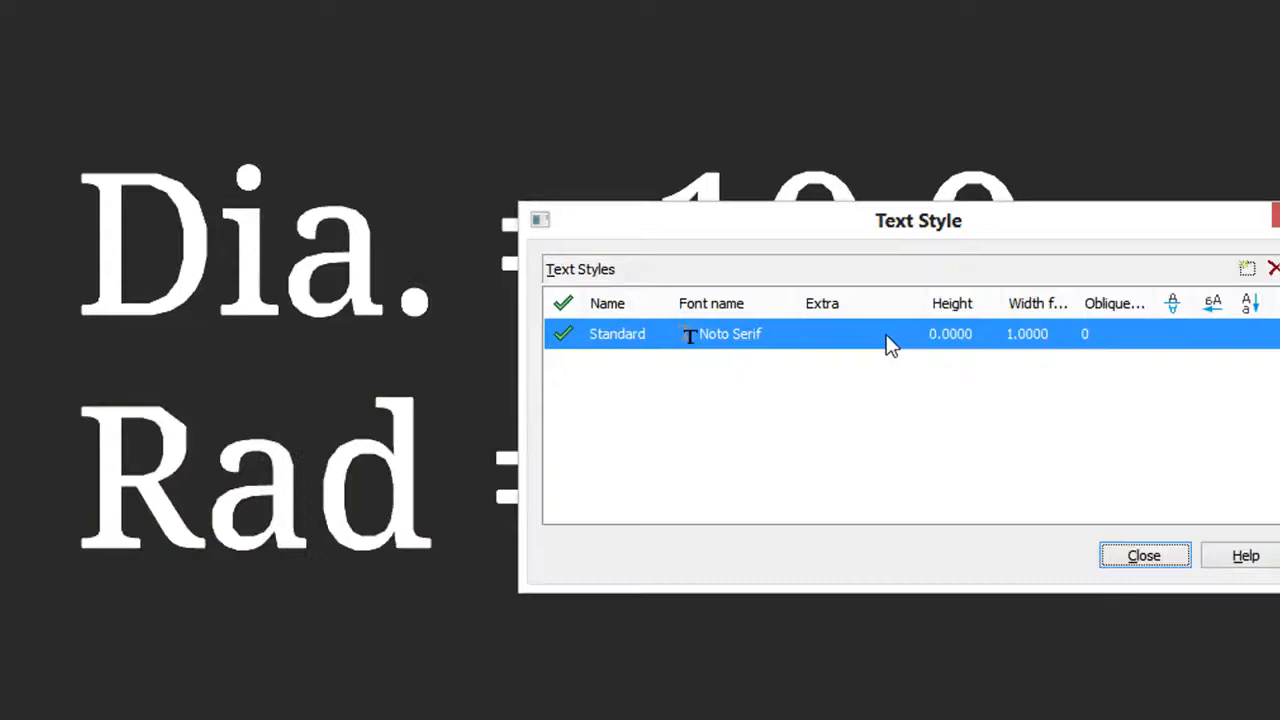
{"action": "left_click", "coordinate": [788, 332]}
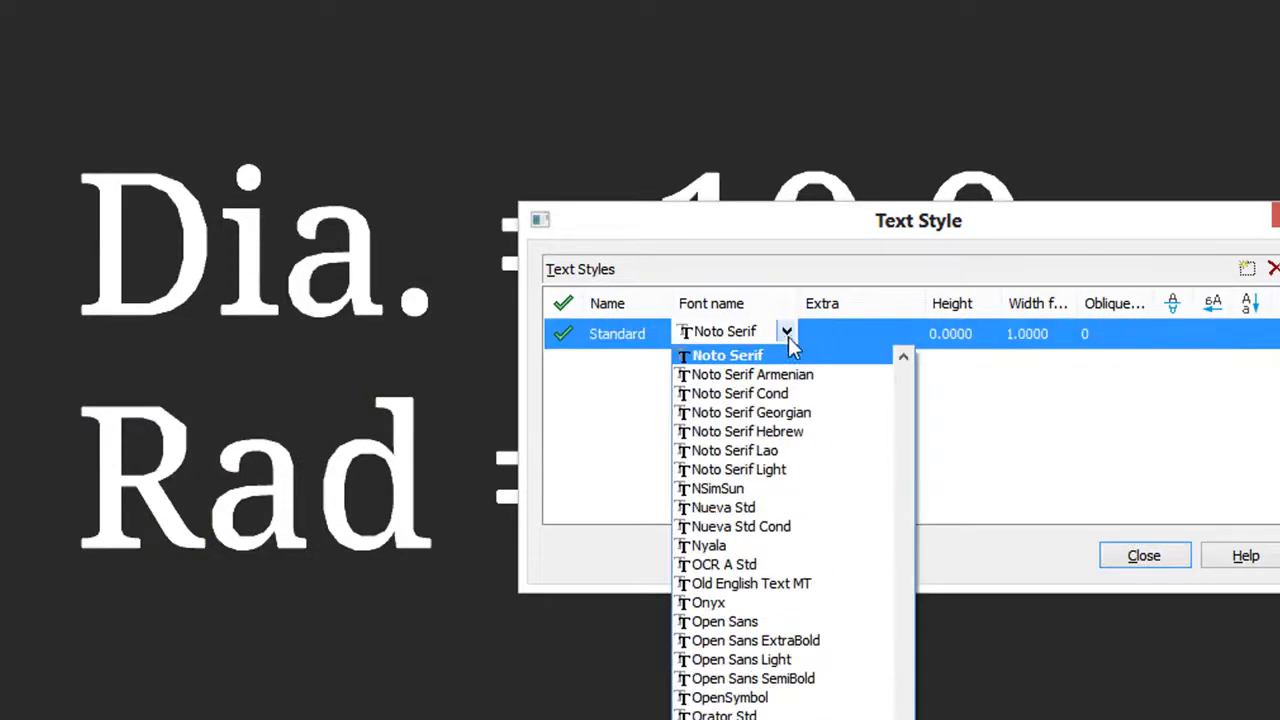
{"action": "left_click", "coordinate": [724, 564]}
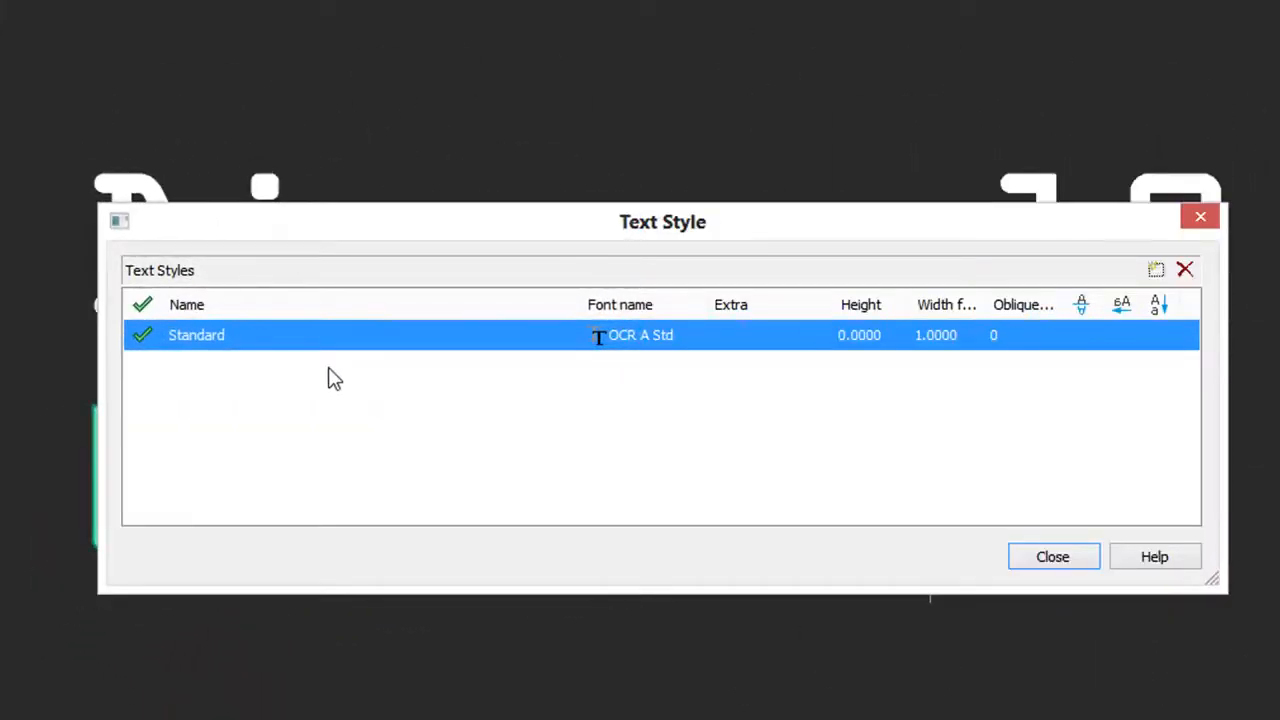
{"action": "mouse_move", "coordinate": [344, 336]}
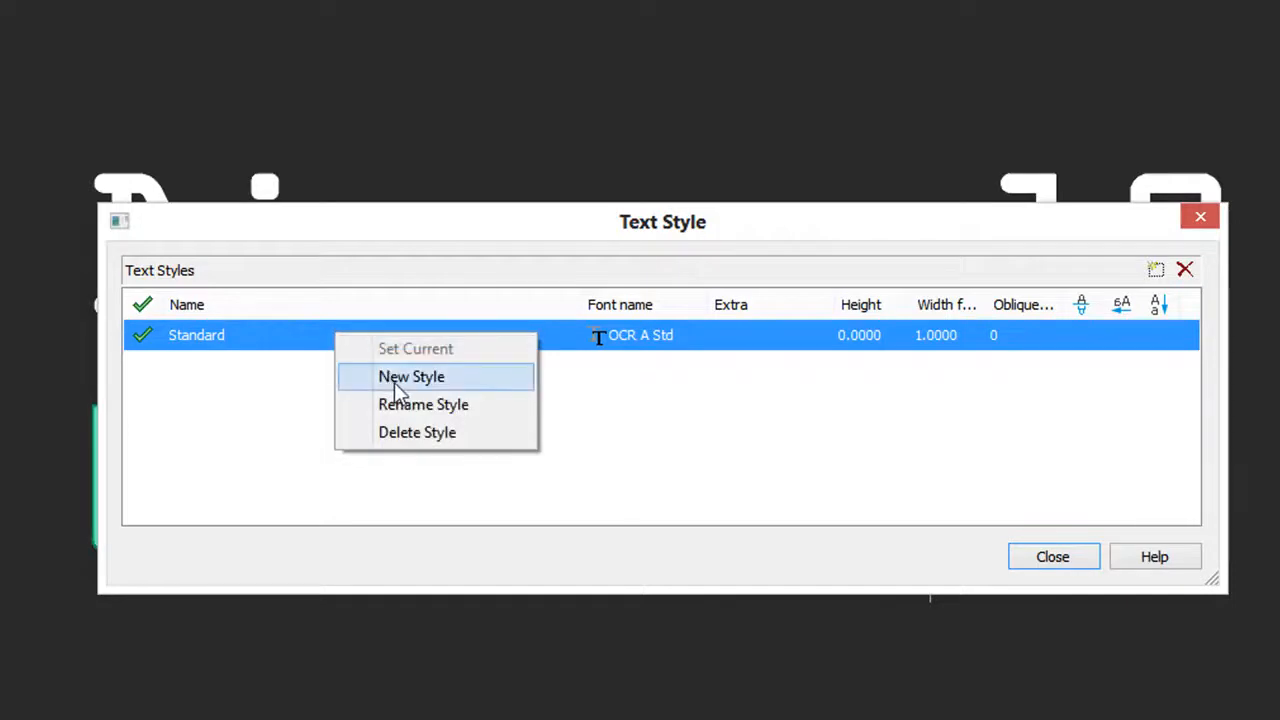
Step: Add new text style Style1 with the Oswald font
{"action": "left_click", "coordinate": [412, 376]}
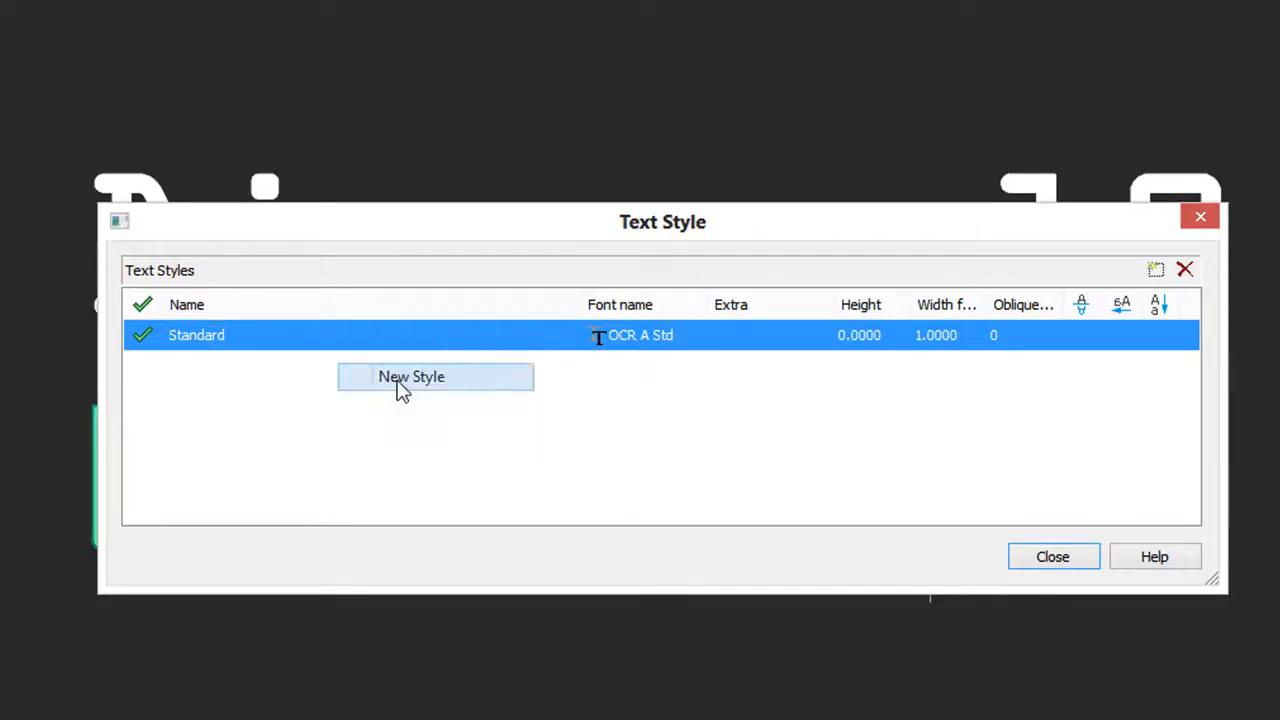
{"action": "left_click", "coordinate": [412, 376]}
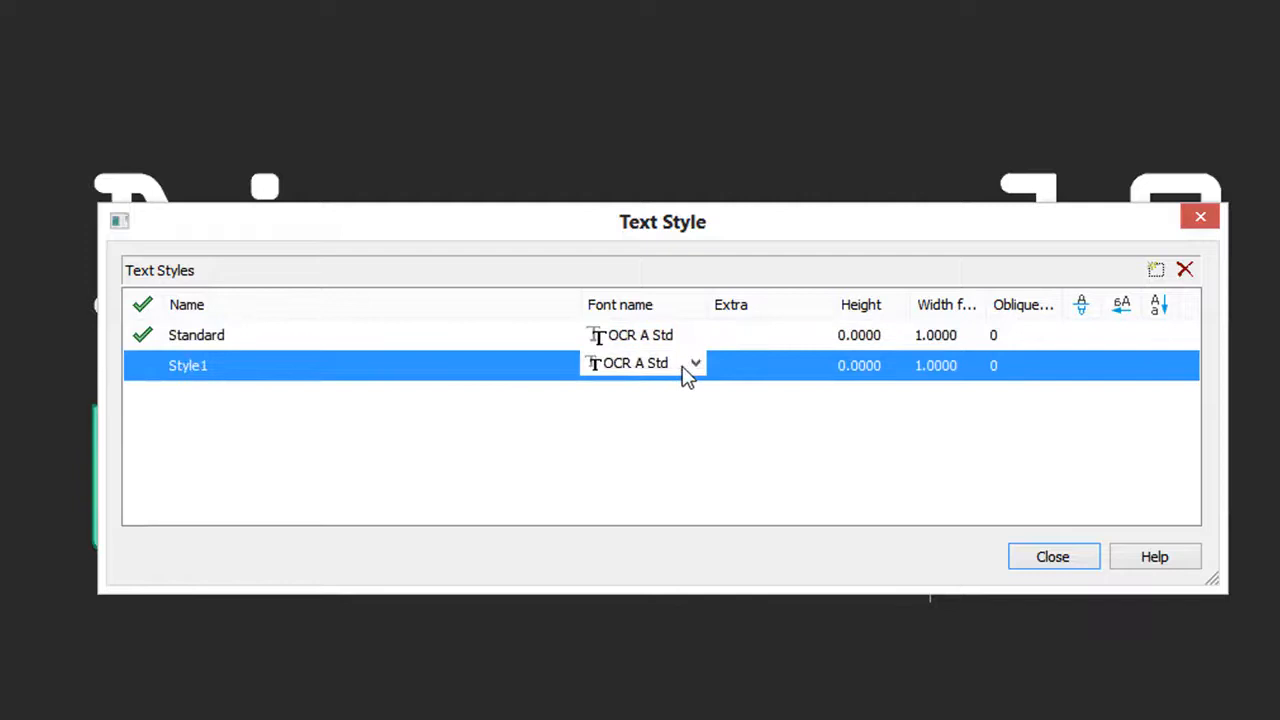
{"action": "left_click", "coordinate": [694, 364]}
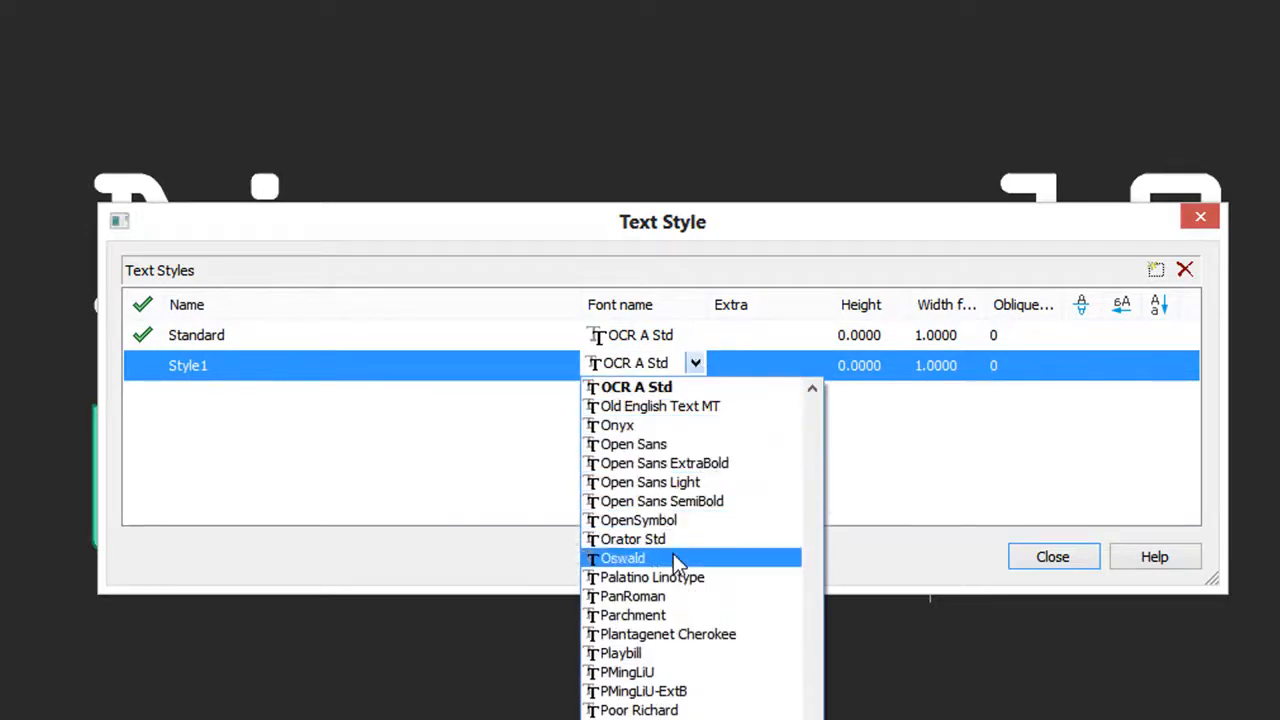
{"action": "left_click", "coordinate": [624, 556]}
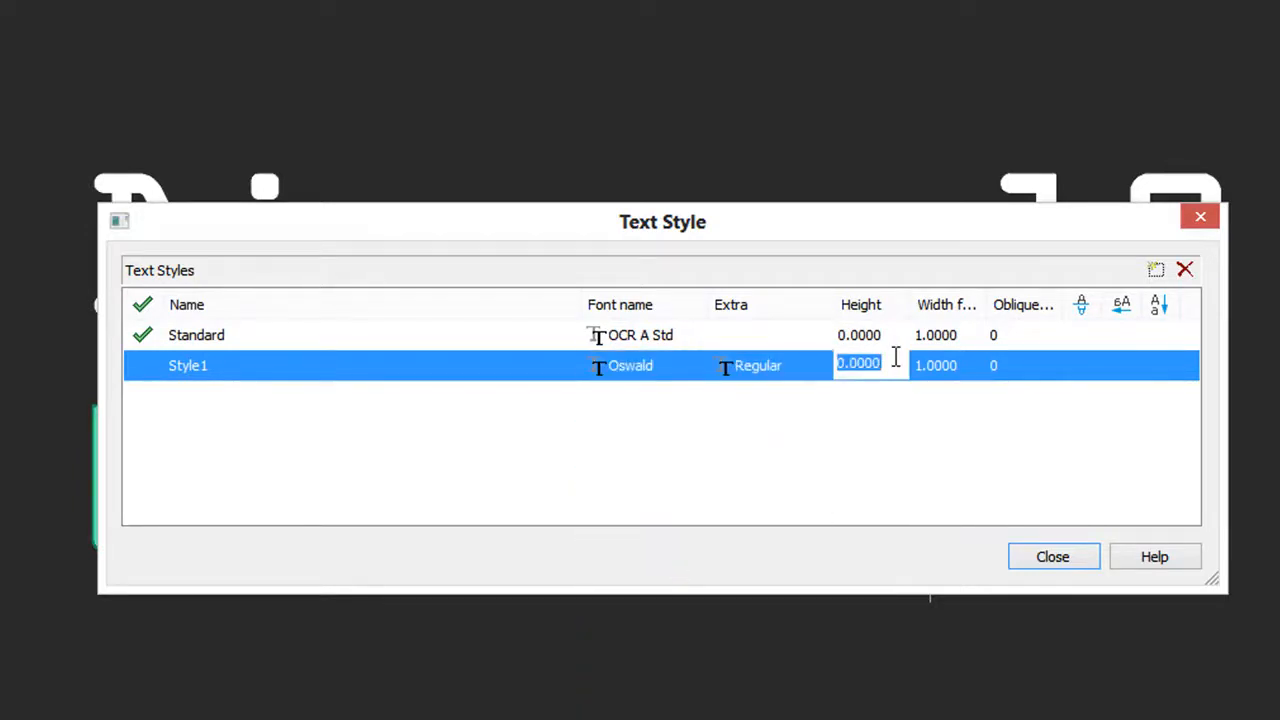
Step: Give Style1 height 10 and width factor 0.85, then close the Text Style dialog
{"action": "type", "text": "10"}
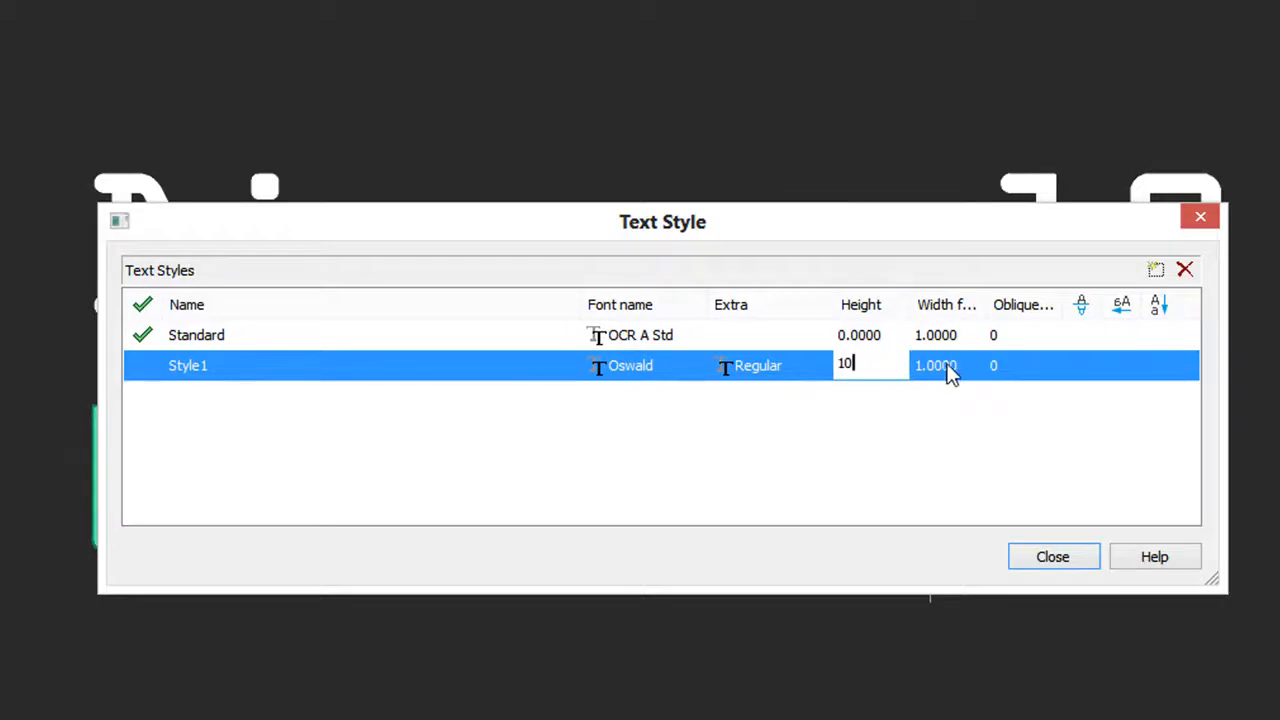
{"action": "left_click", "coordinate": [944, 364]}
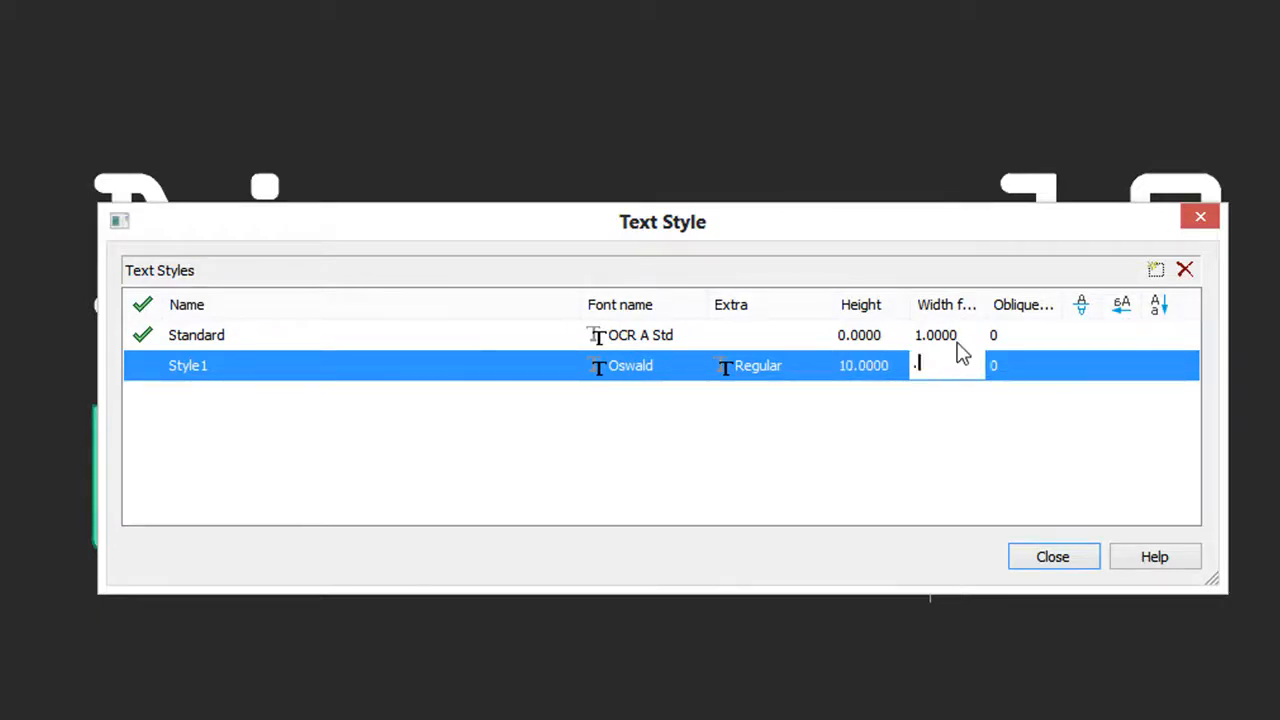
{"action": "type", "text": "85"}
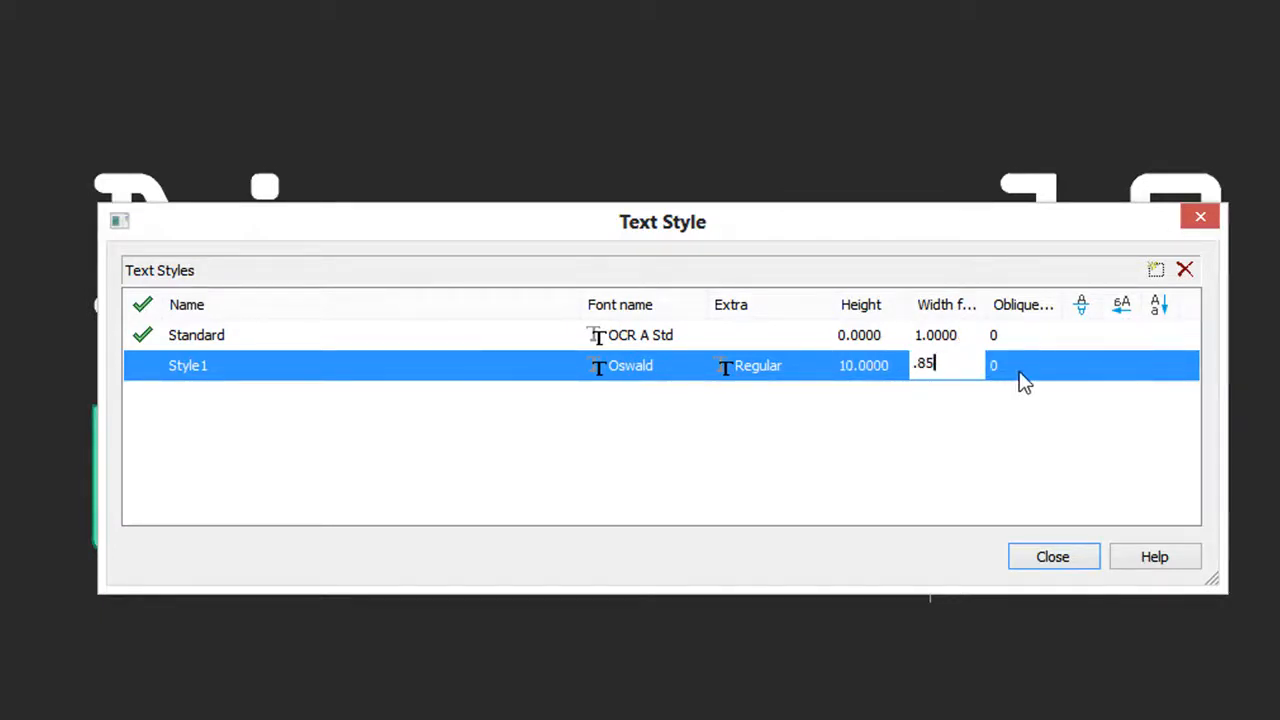
{"action": "mouse_move", "coordinate": [1032, 364]}
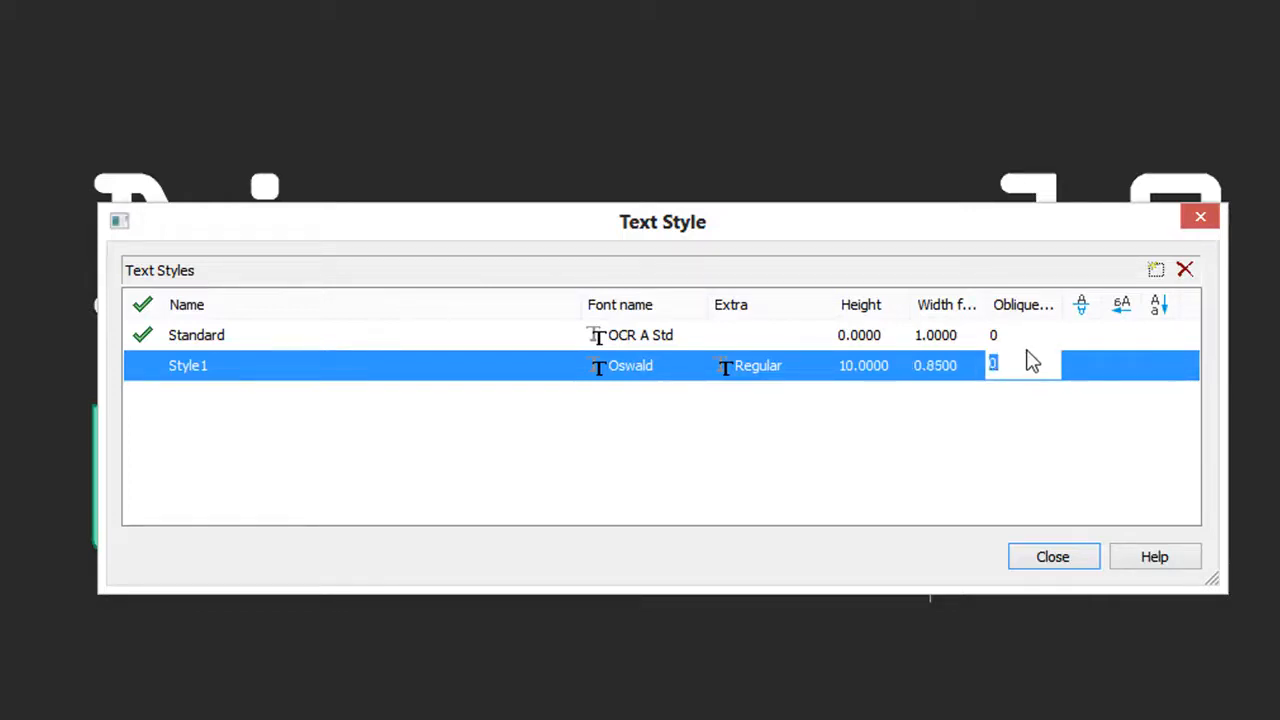
{"action": "mouse_move", "coordinate": [1080, 304]}
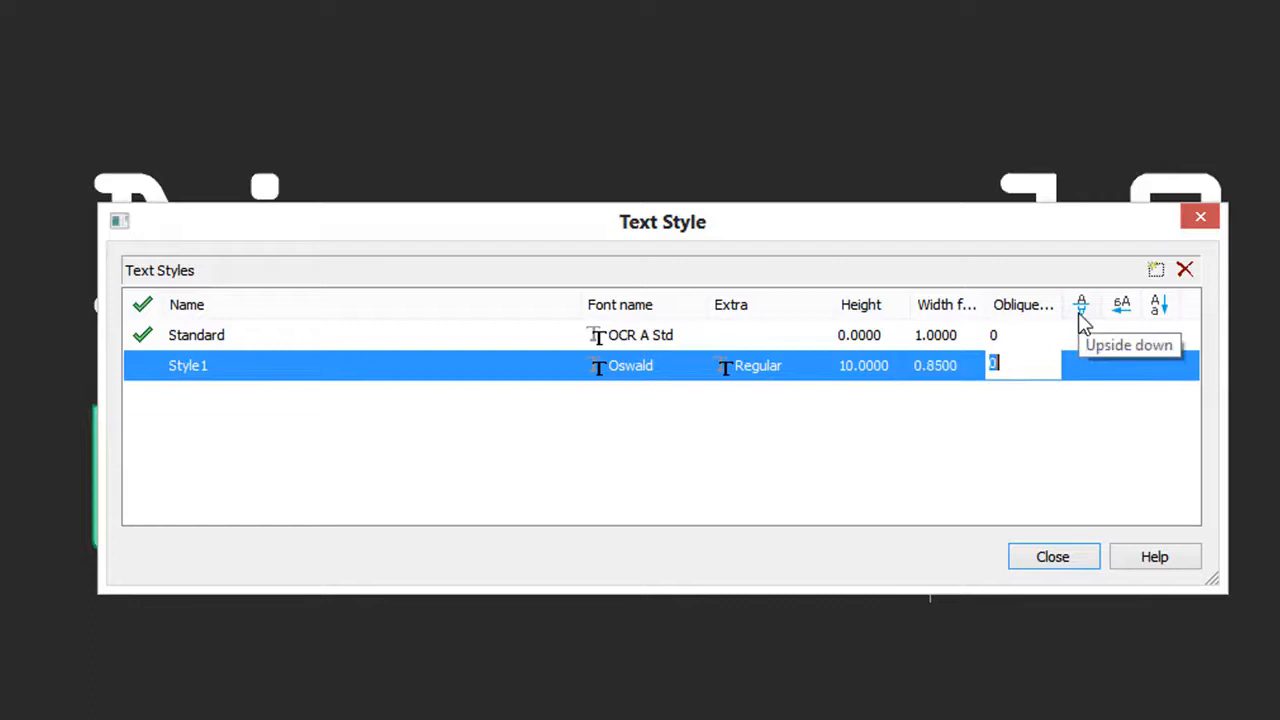
{"action": "mouse_move", "coordinate": [1154, 312]}
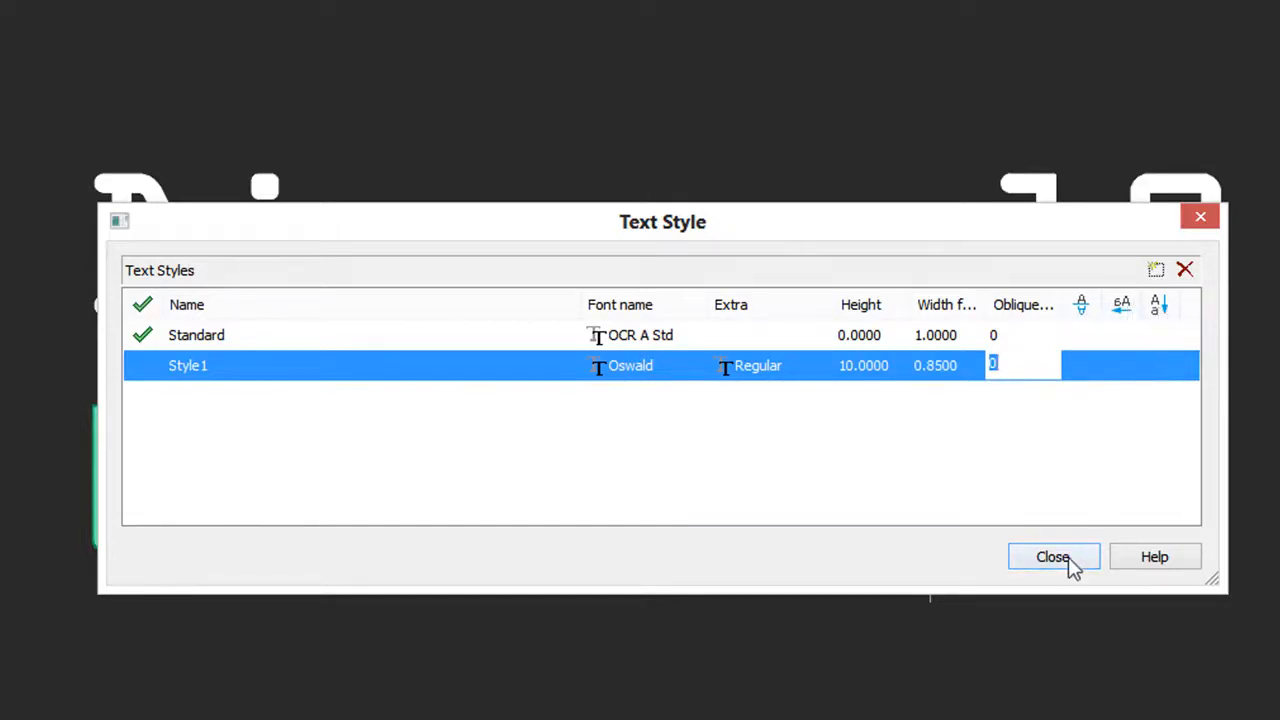
{"action": "left_click", "coordinate": [1052, 556]}
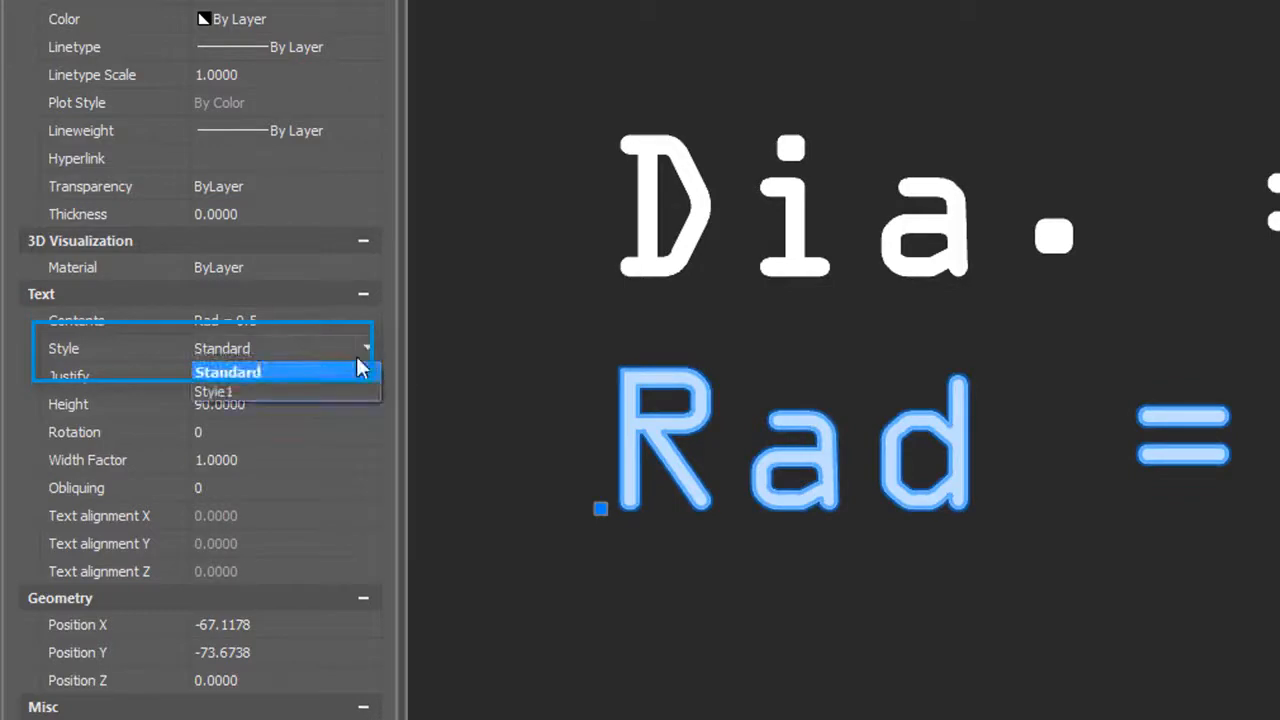
Step: Assign Style1 to the 'Rad = 0.5' text in the Properties panel
{"action": "left_click", "coordinate": [212, 390]}
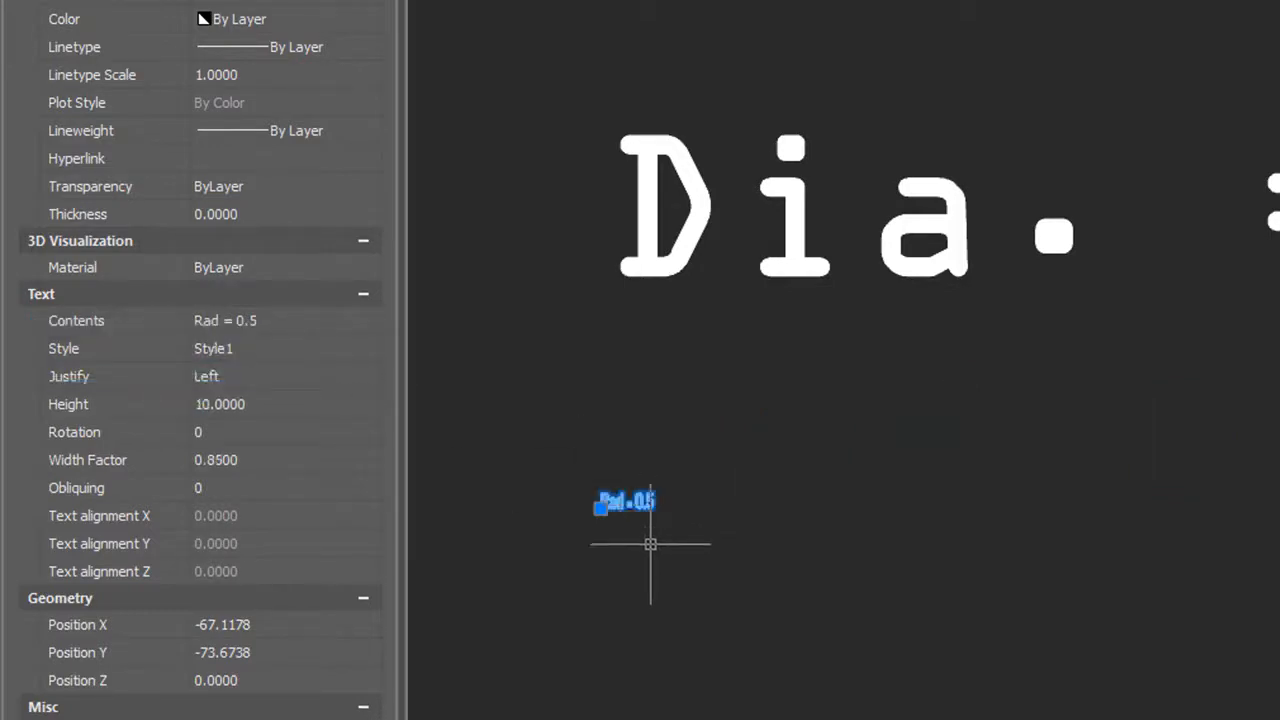